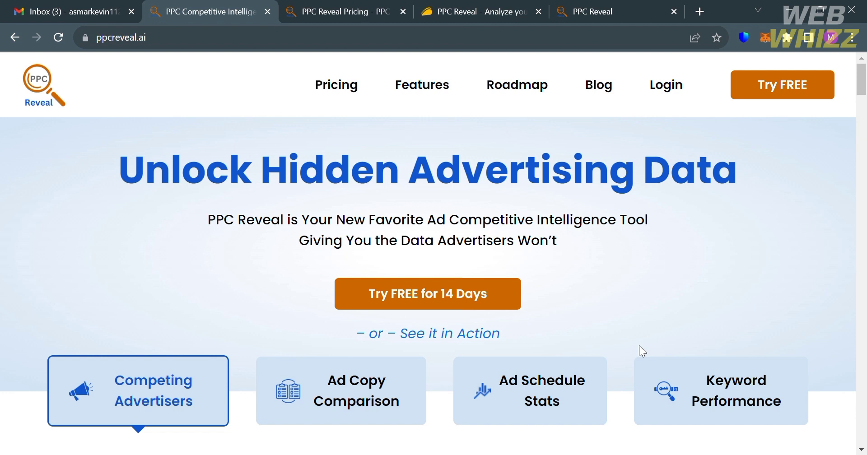
mouse_move(486, 337)
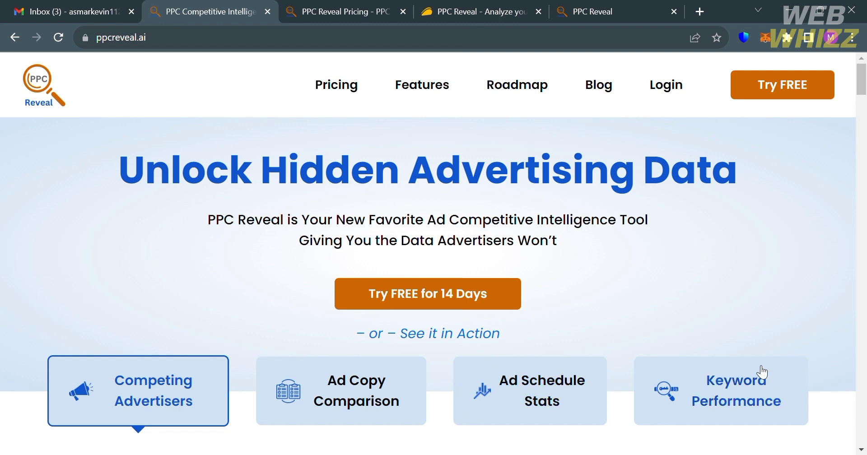
mouse_move(750, 319)
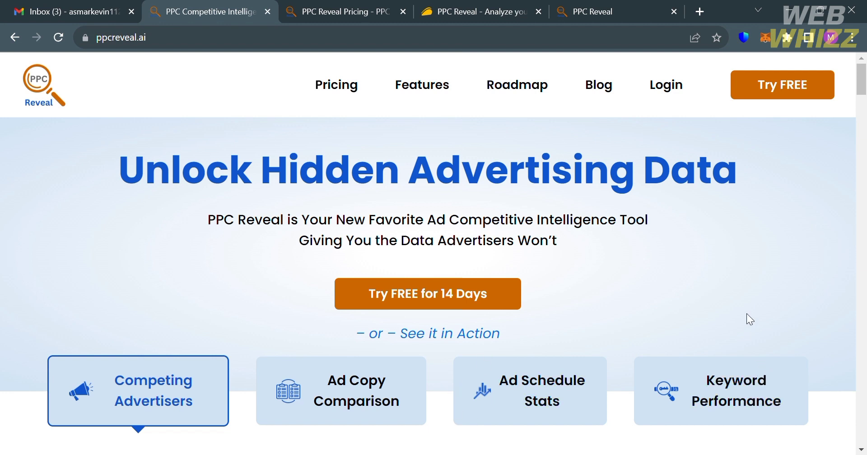
Scroll up and down through the current page to review its content.
scroll(down, 3)
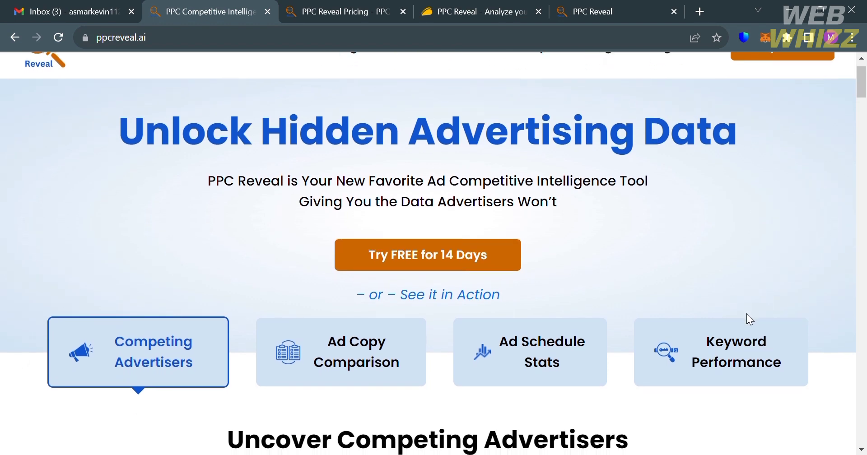
scroll(down, 3)
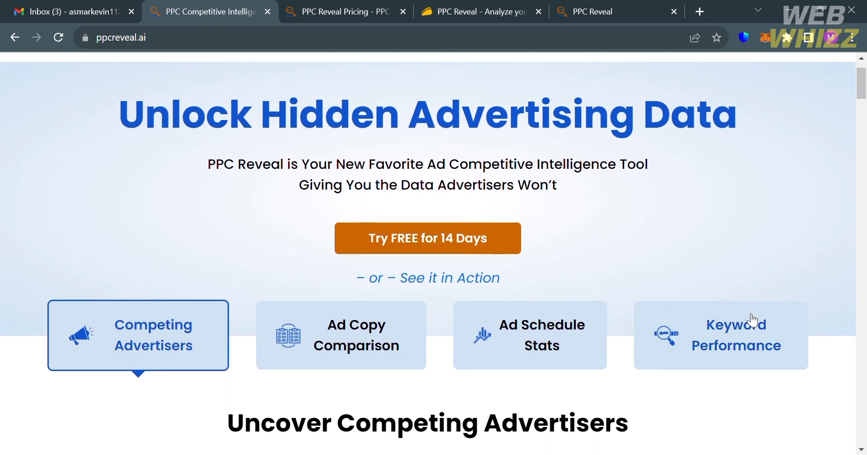
scroll(down, 3)
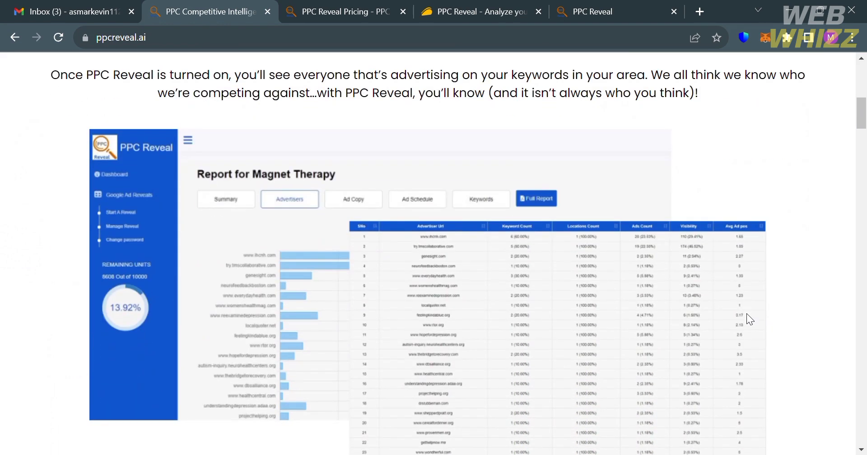
scroll(down, 3)
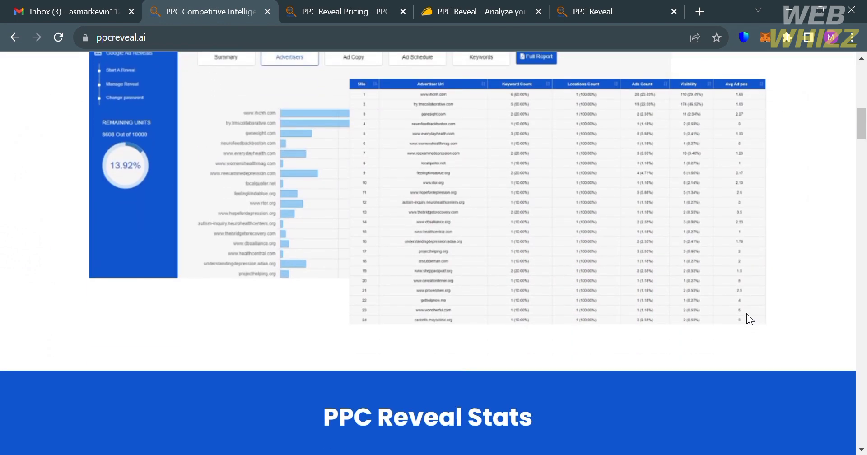
scroll(down, 3)
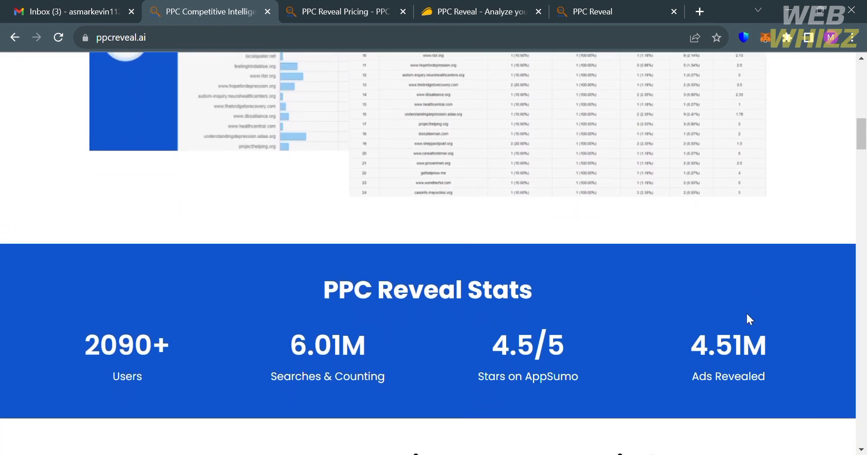
scroll(up, 3)
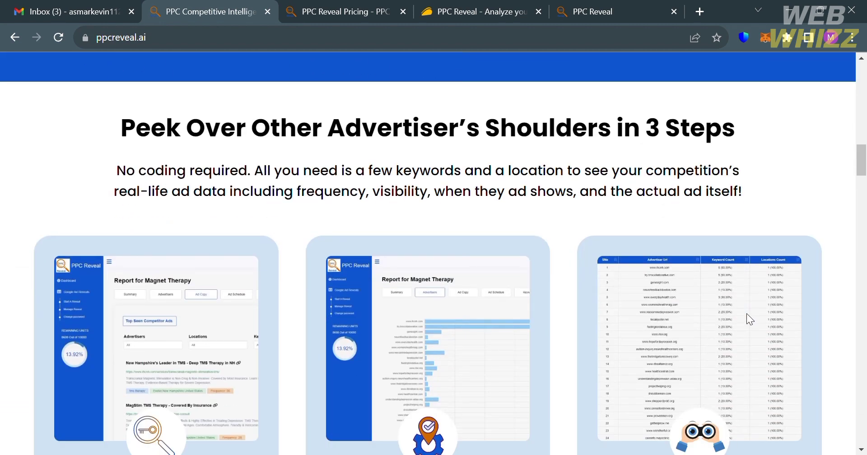
scroll(down, 3)
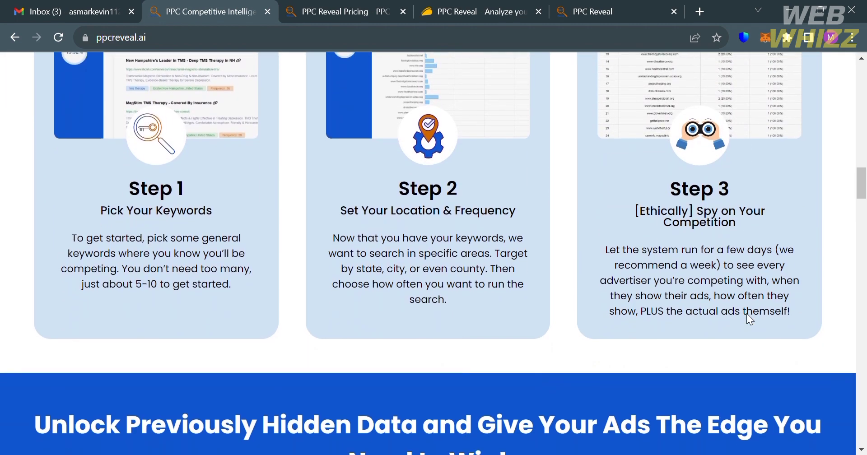
scroll(down, 3)
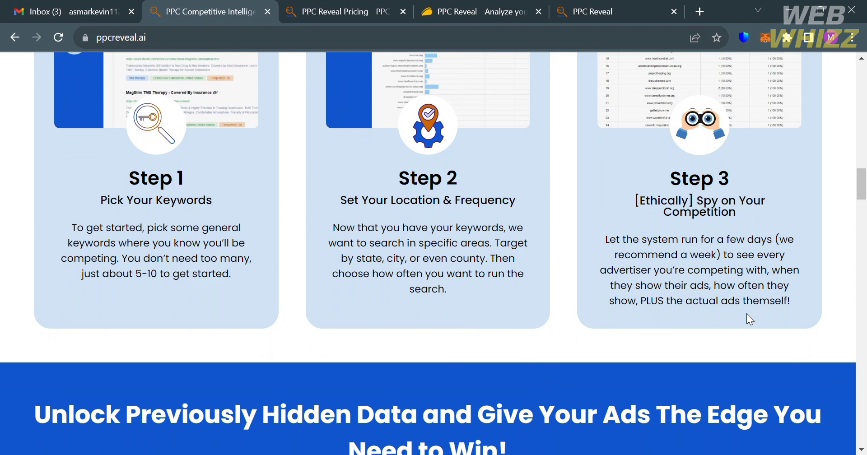
scroll(down, 3)
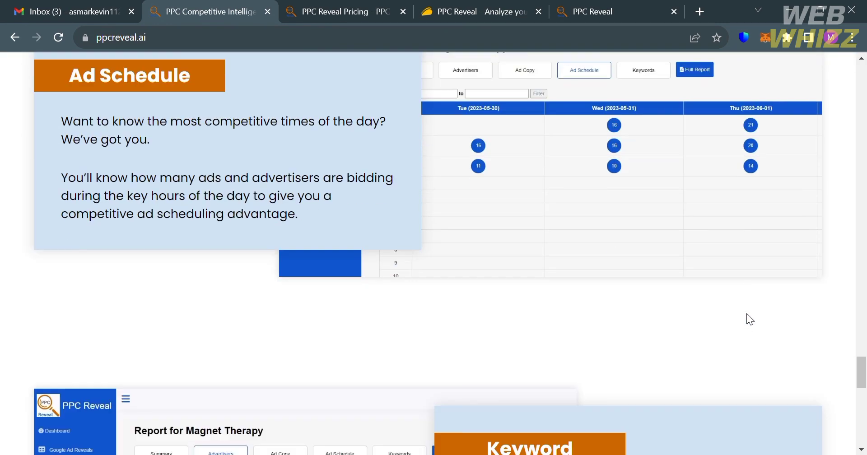
scroll(down, 3)
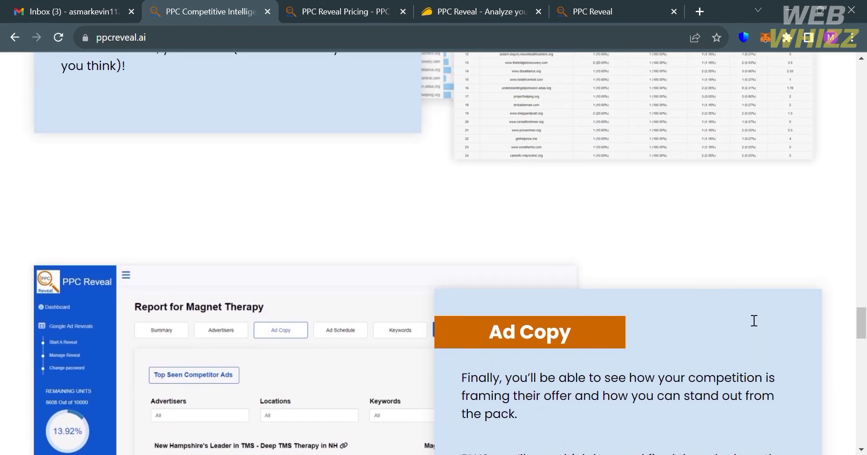
scroll(down, 3)
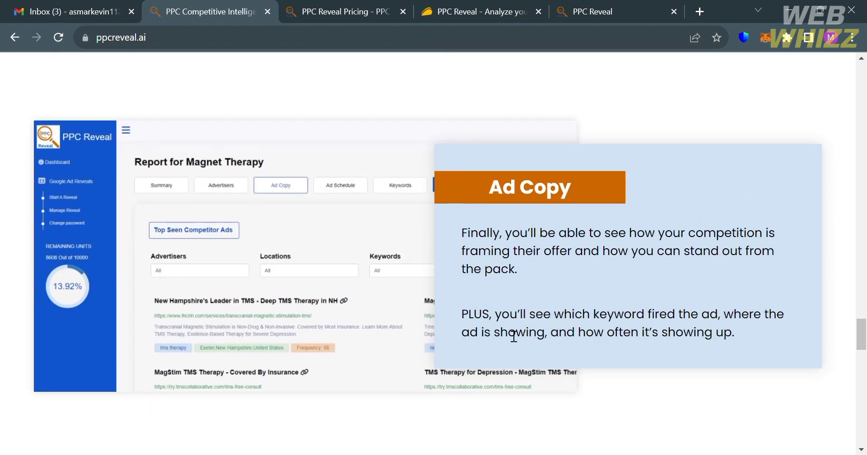
scroll(down, 3)
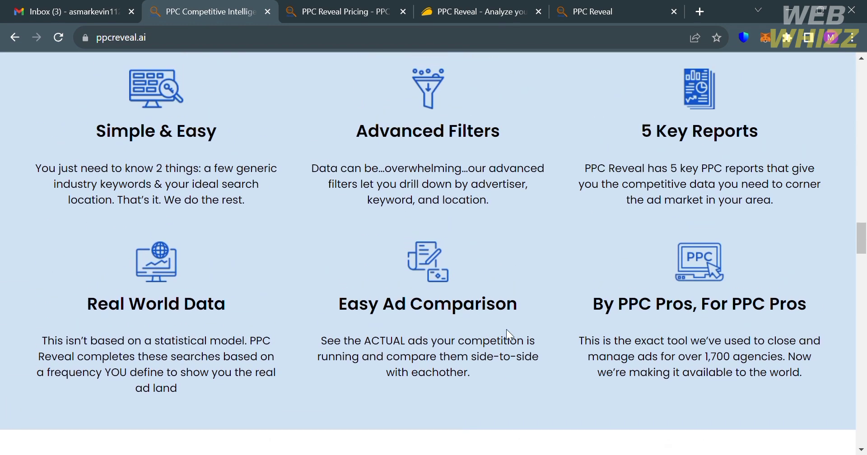
scroll(up, 3)
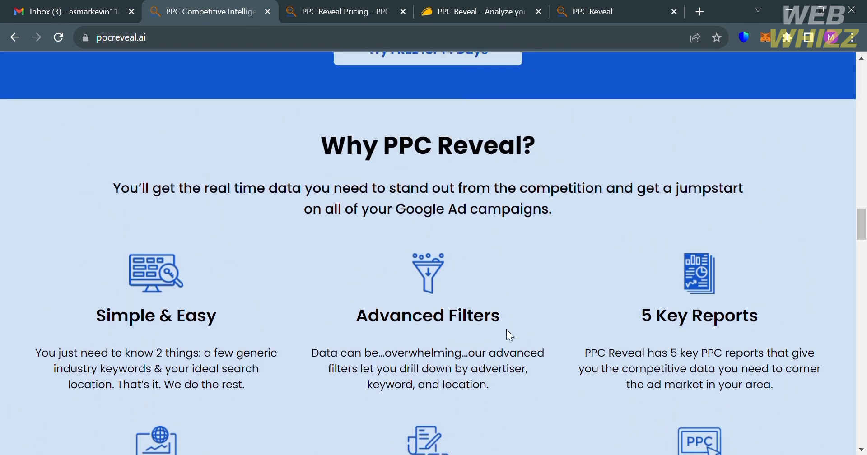
scroll(down, 3)
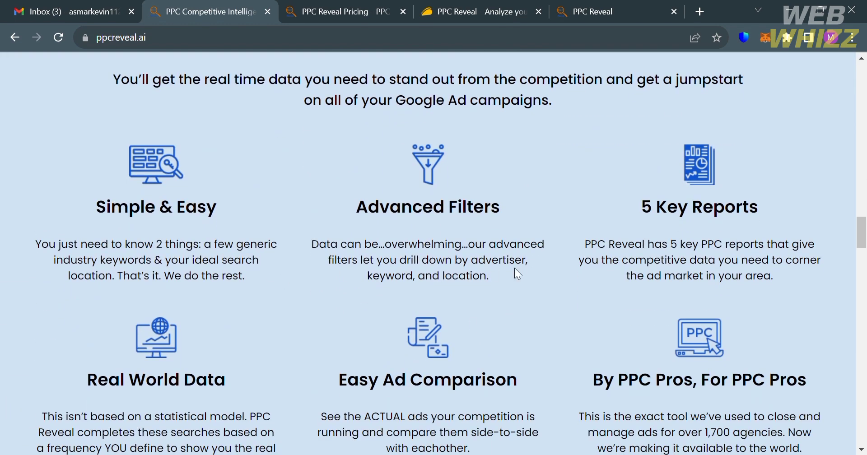
scroll(down, 3)
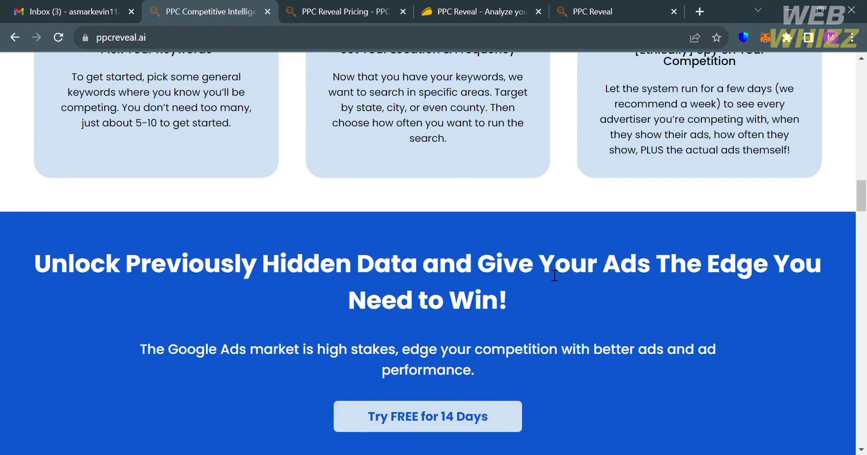
scroll(up, 3)
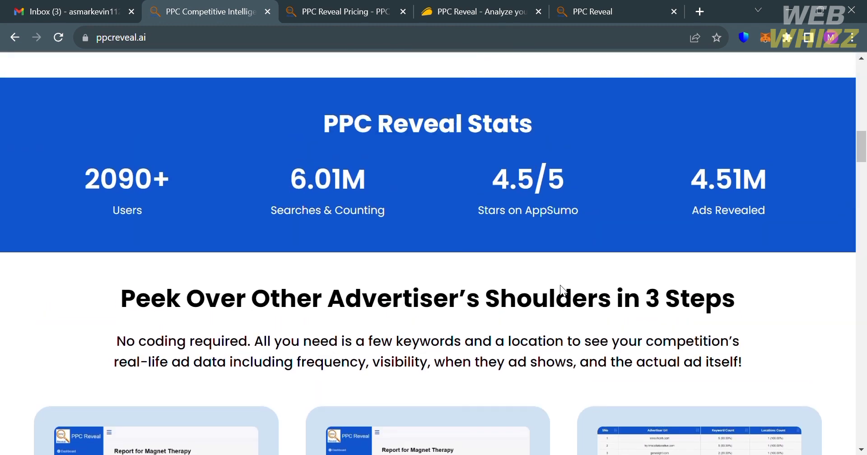
scroll(up, 3)
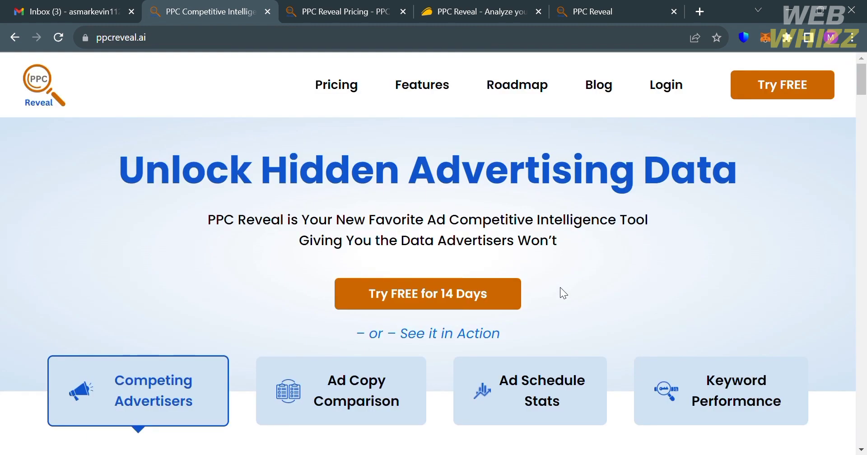
scroll(down, 3)
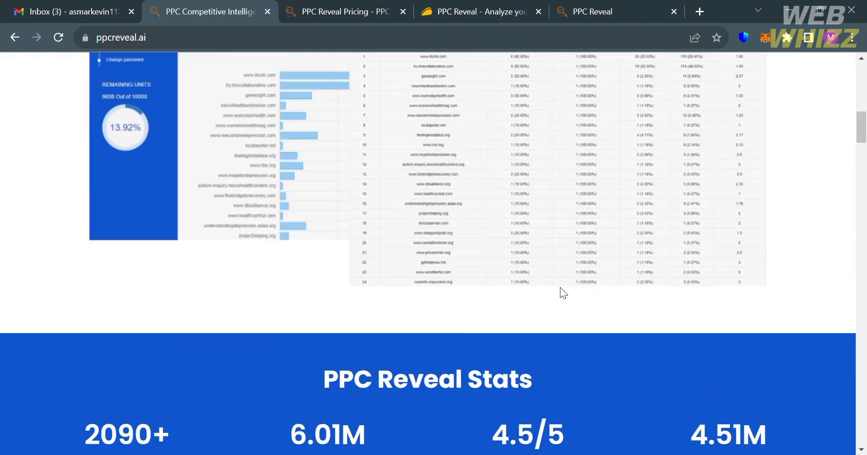
scroll(up, 3)
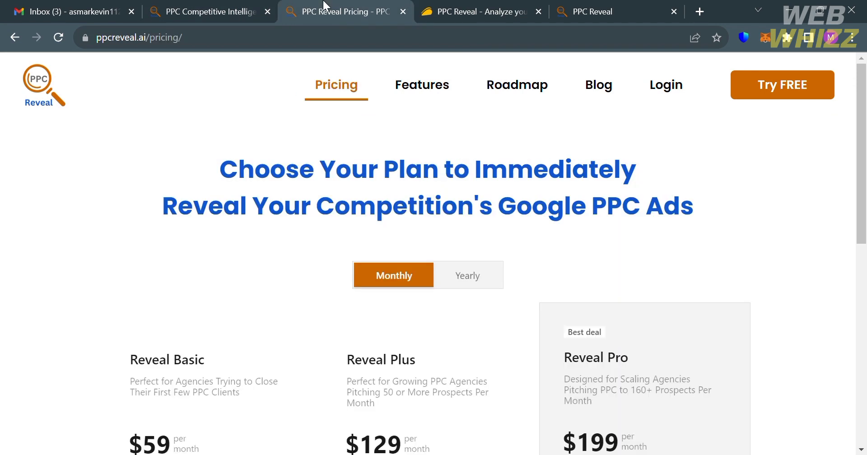
mouse_move(297, 283)
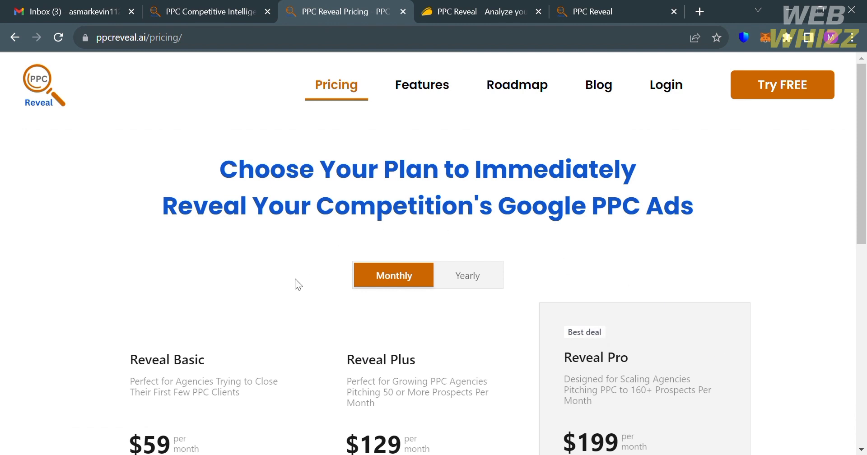
Finish scrolling, then switch to the AppSumo 'PPC Reveal' deal tab showing 49 reviews.
scroll(down, 3)
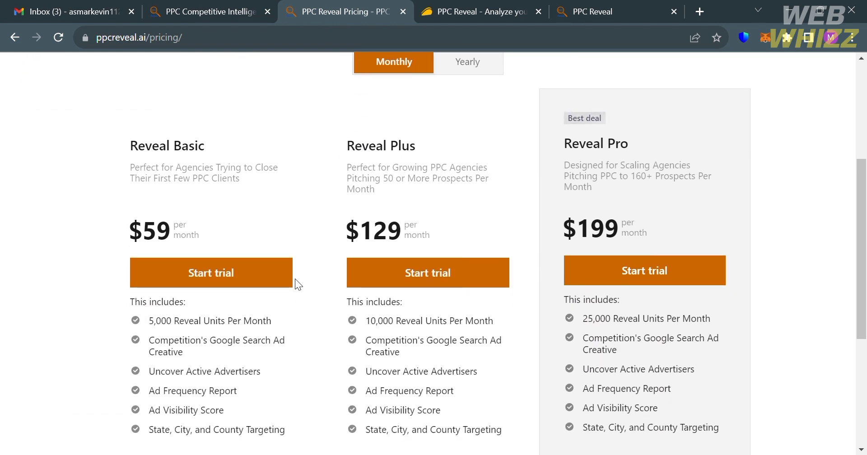
mouse_move(219, 271)
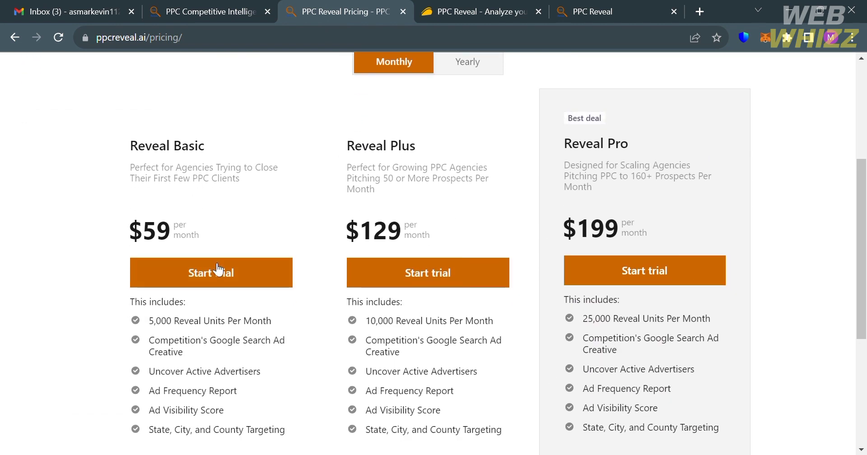
mouse_move(683, 386)
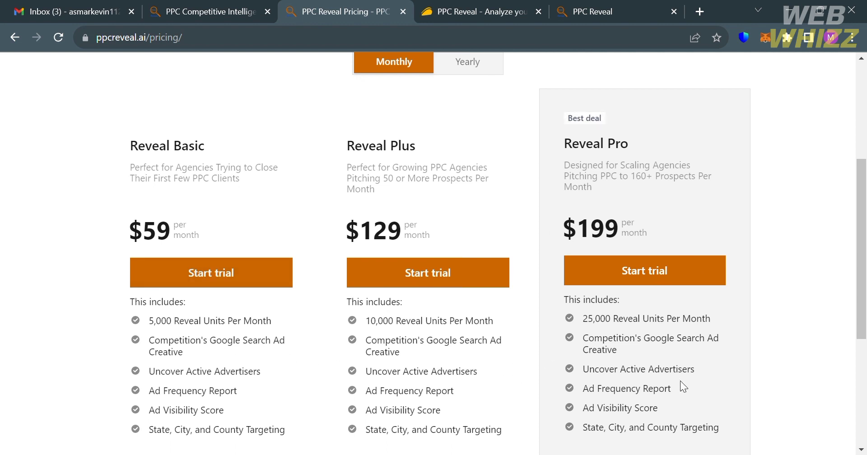
scroll(down, 3)
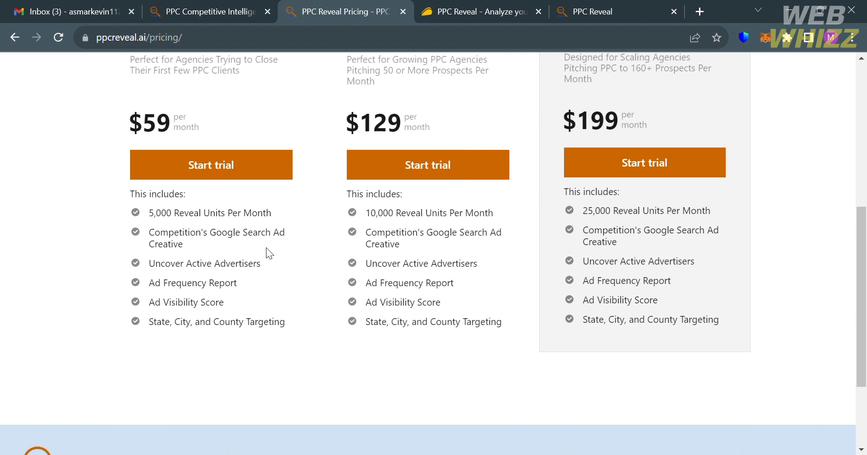
scroll(down, 3)
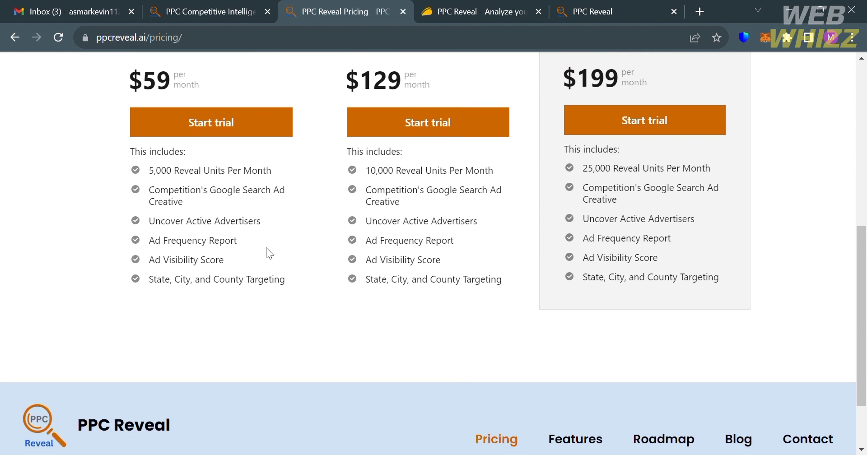
scroll(down, 3)
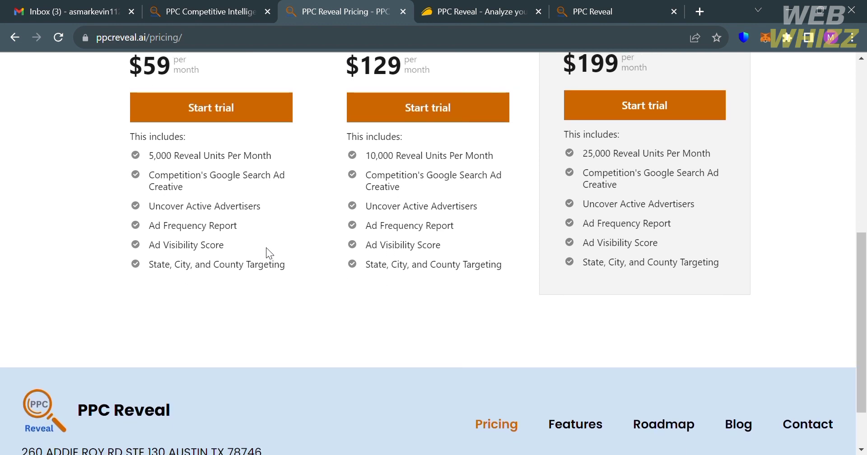
scroll(down, 3)
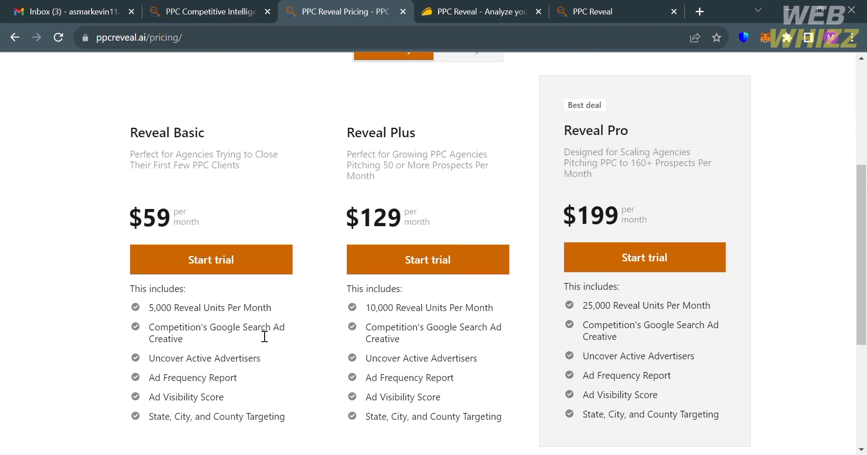
mouse_move(826, 375)
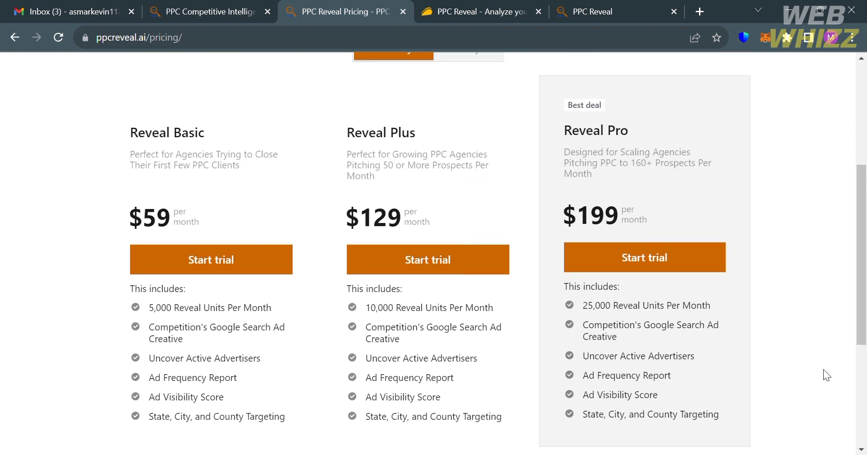
scroll(up, 3)
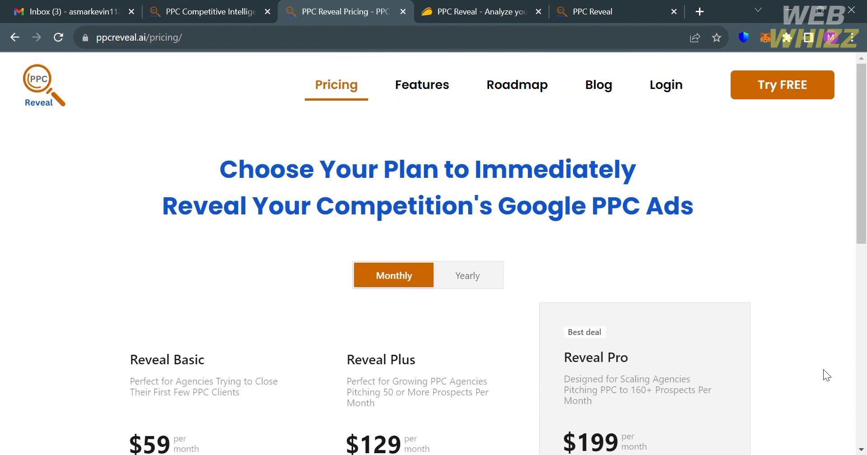
mouse_move(489, 5)
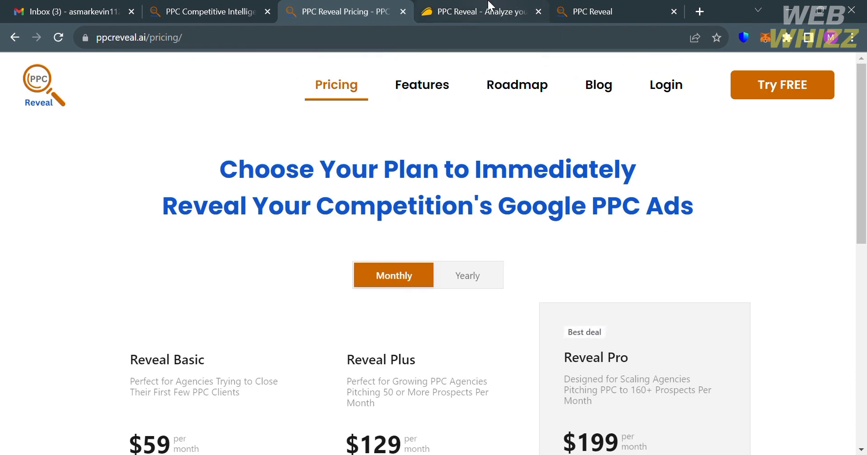
click(481, 11)
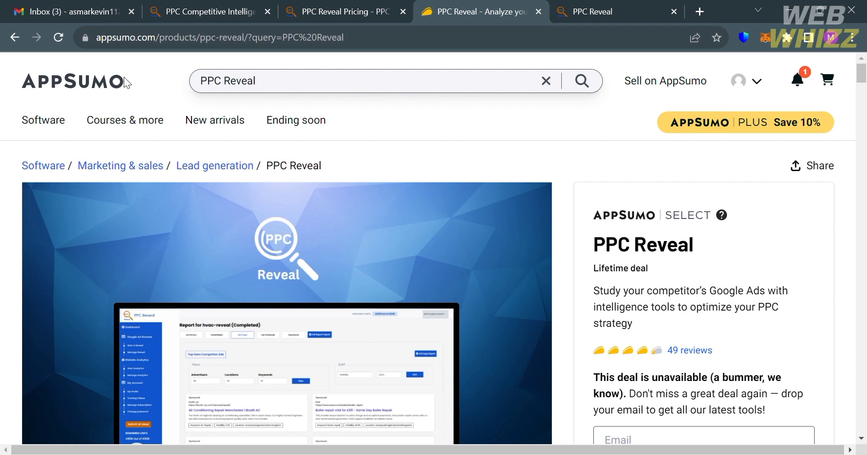
mouse_move(268, 92)
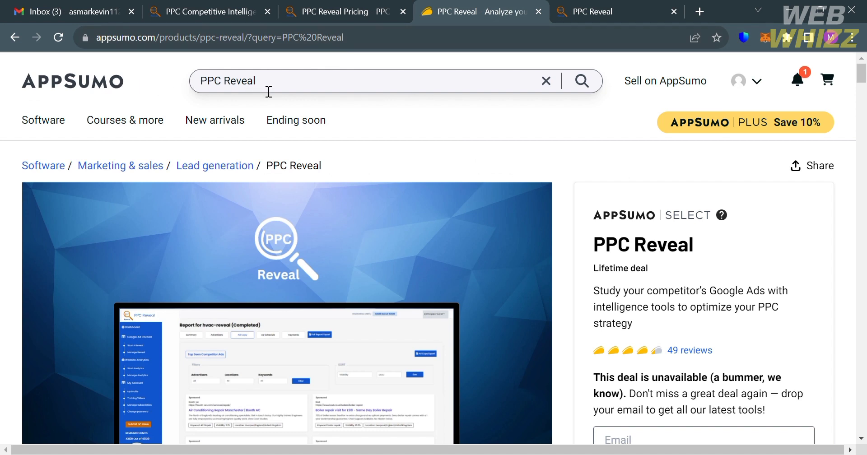
mouse_move(658, 311)
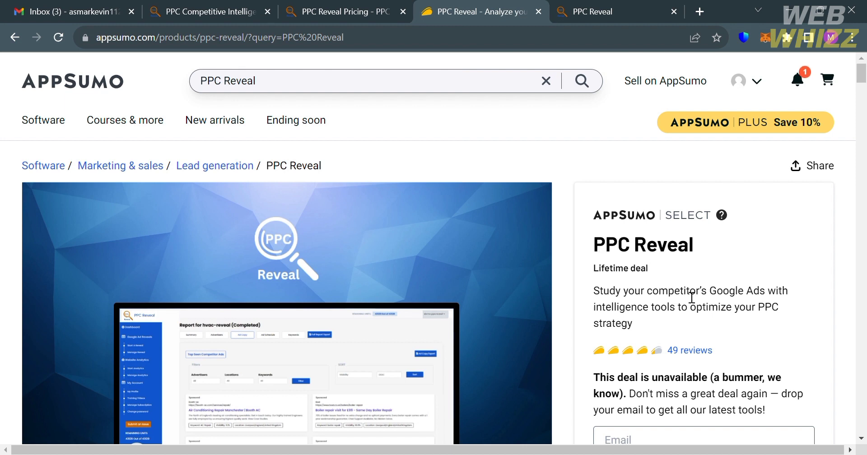
Scroll past the Overview to Plans & features, with lifetime access and 60-day money-back terms.
scroll(down, 3)
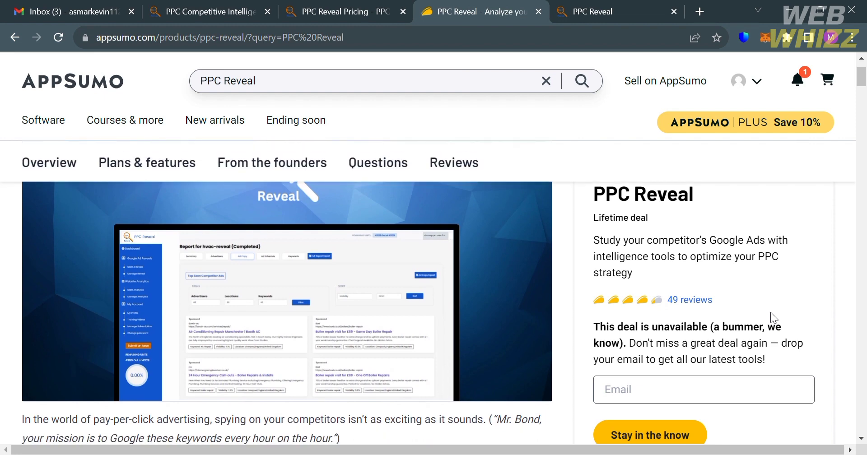
scroll(down, 3)
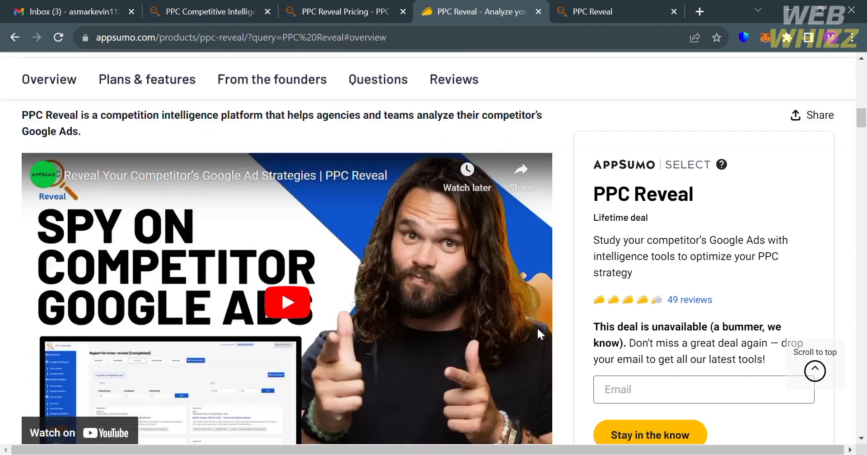
scroll(down, 3)
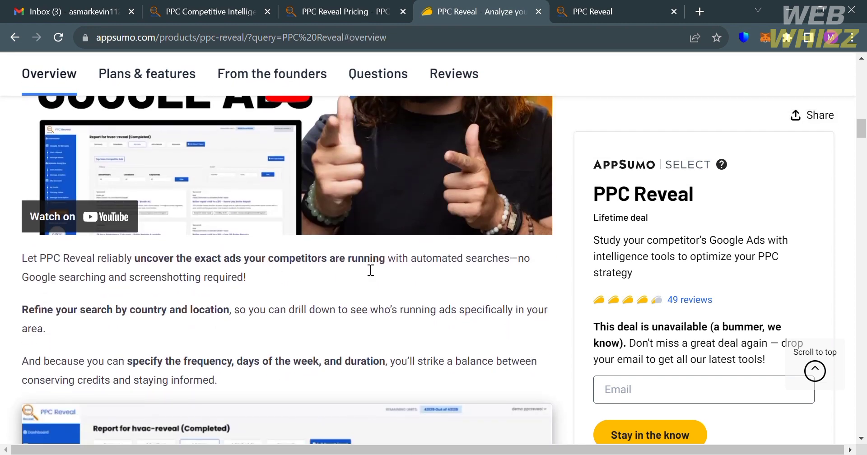
mouse_move(200, 277)
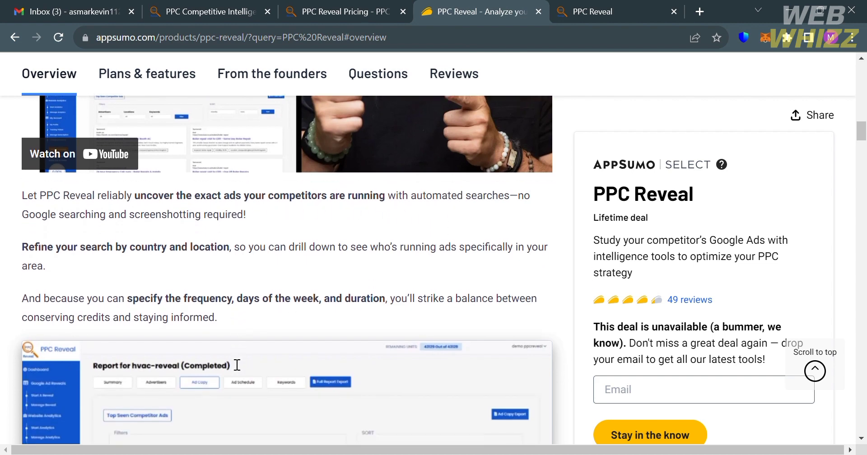
scroll(down, 3)
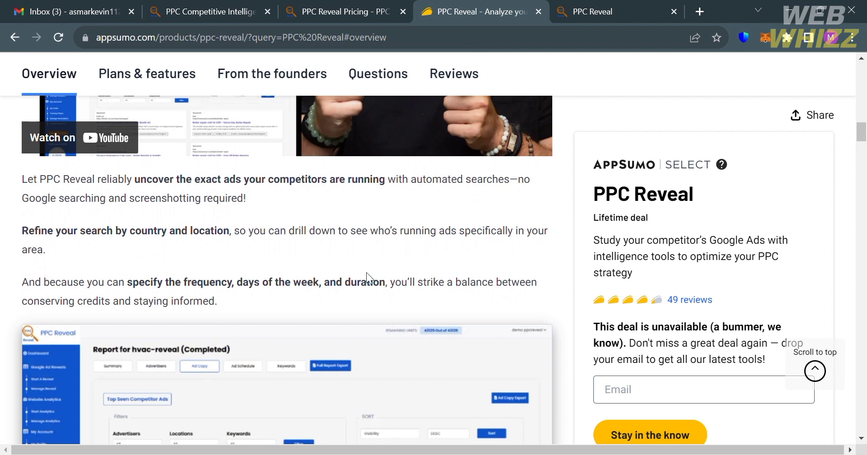
scroll(down, 3)
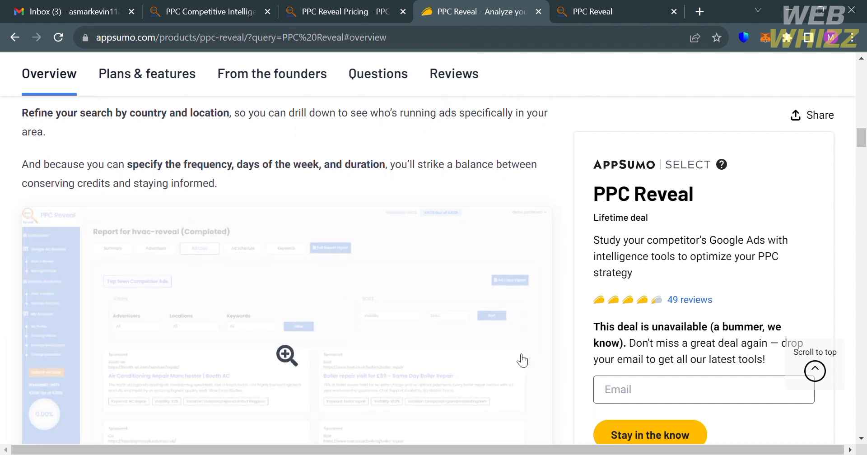
scroll(down, 3)
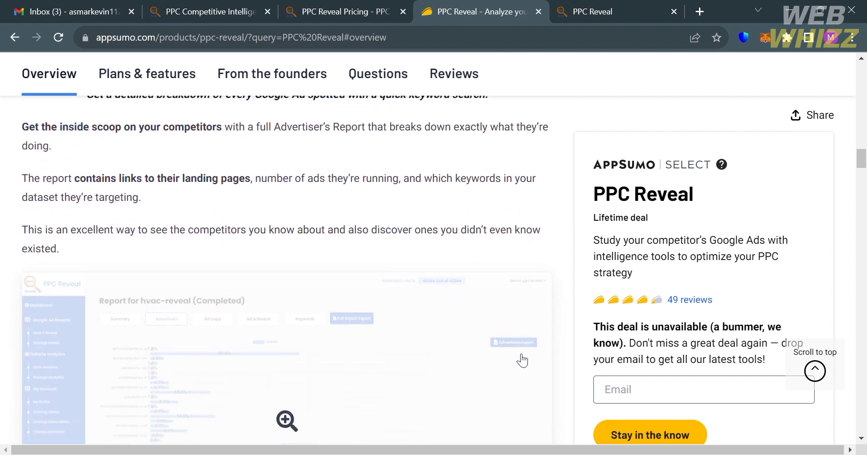
scroll(down, 3)
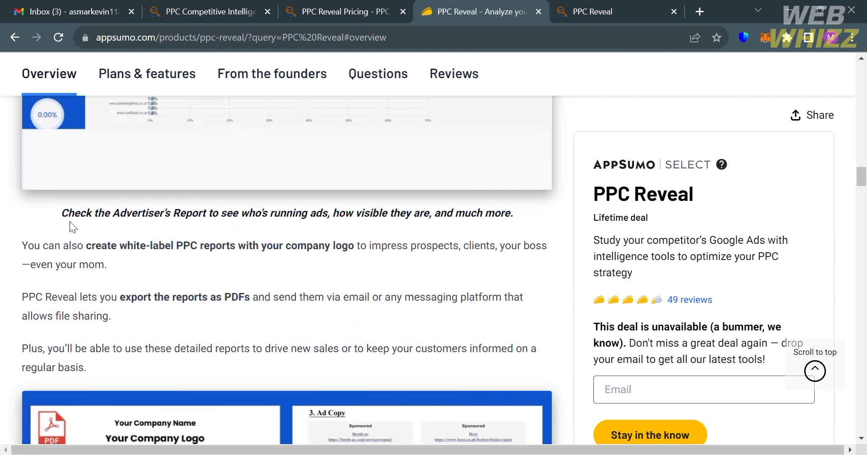
scroll(down, 3)
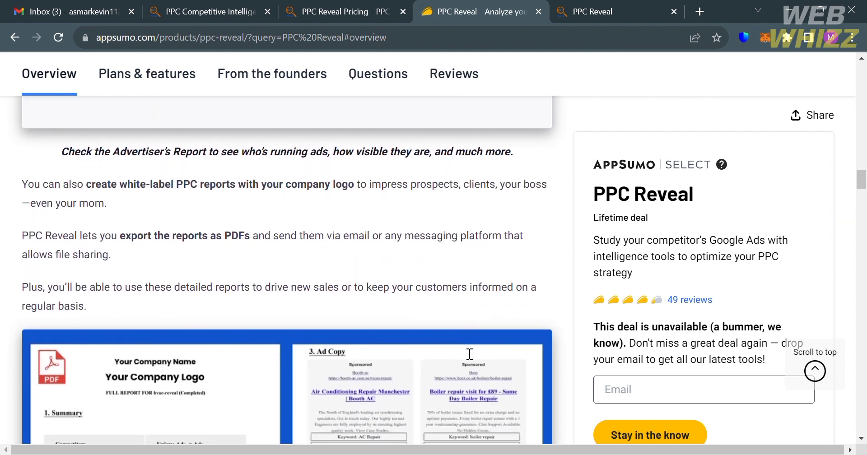
scroll(down, 3)
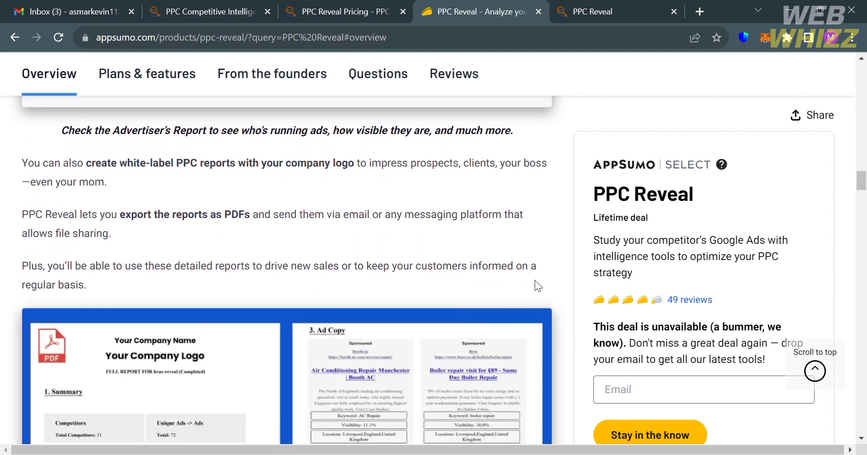
scroll(down, 3)
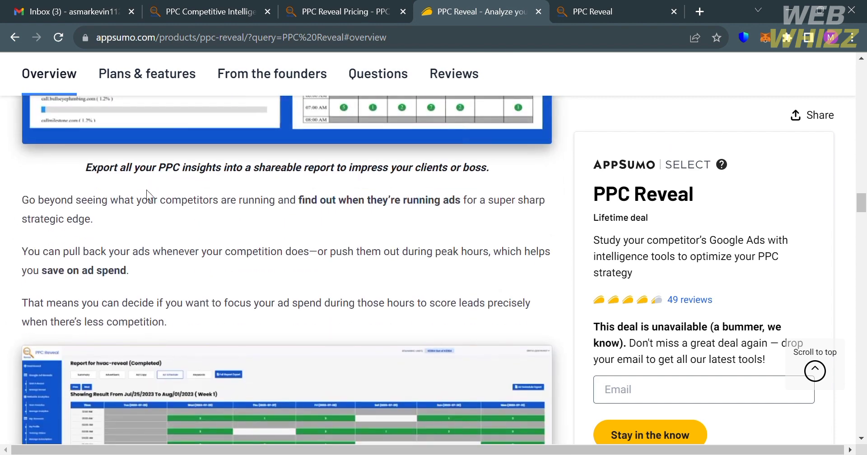
mouse_move(528, 238)
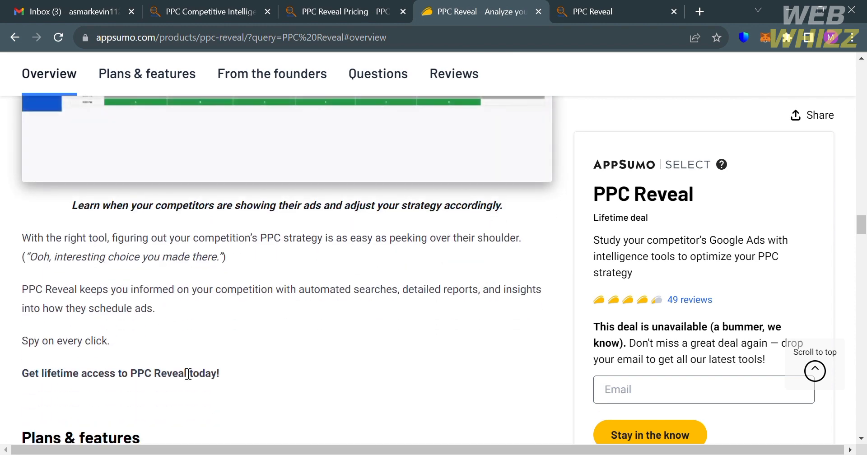
scroll(down, 3)
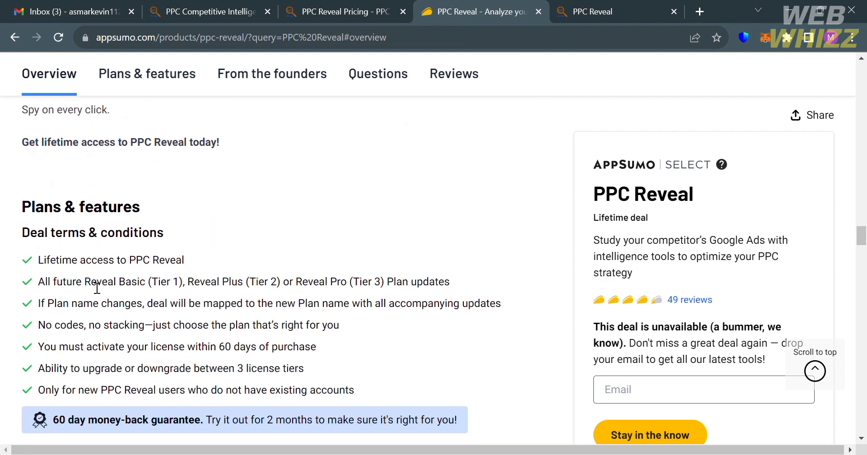
mouse_move(357, 331)
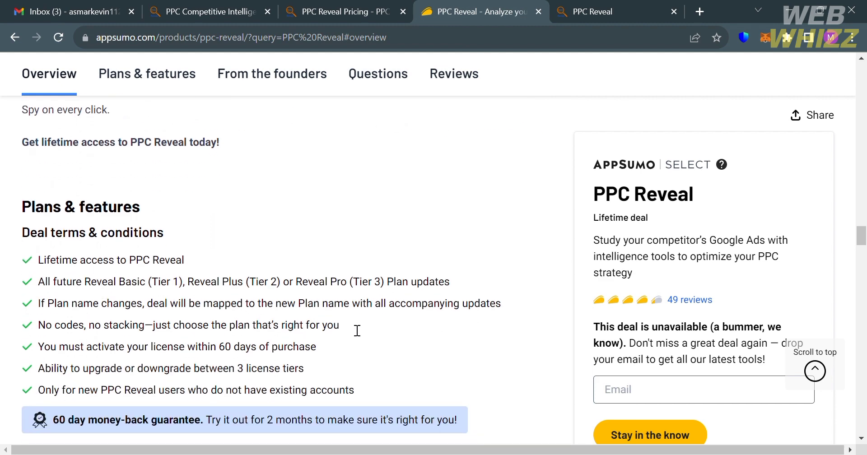
click(146, 73)
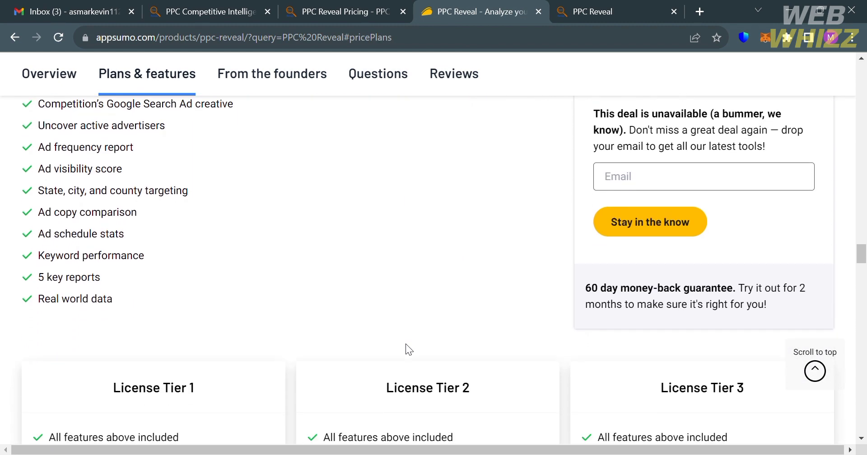
scroll(down, 3)
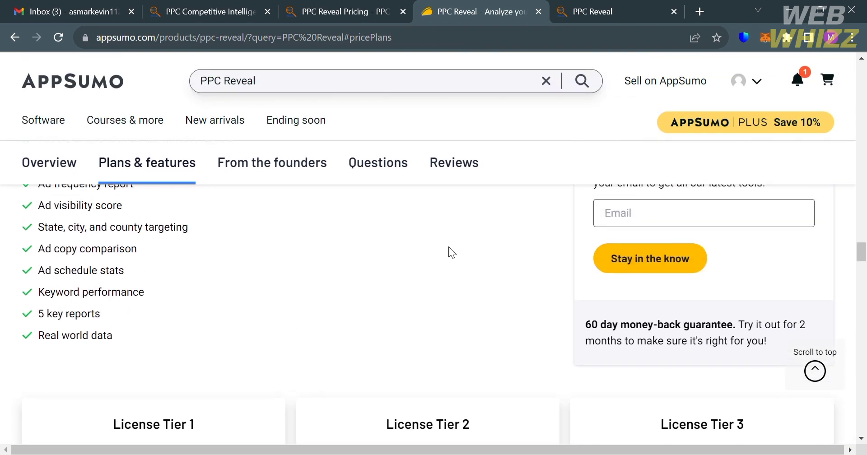
scroll(down, 3)
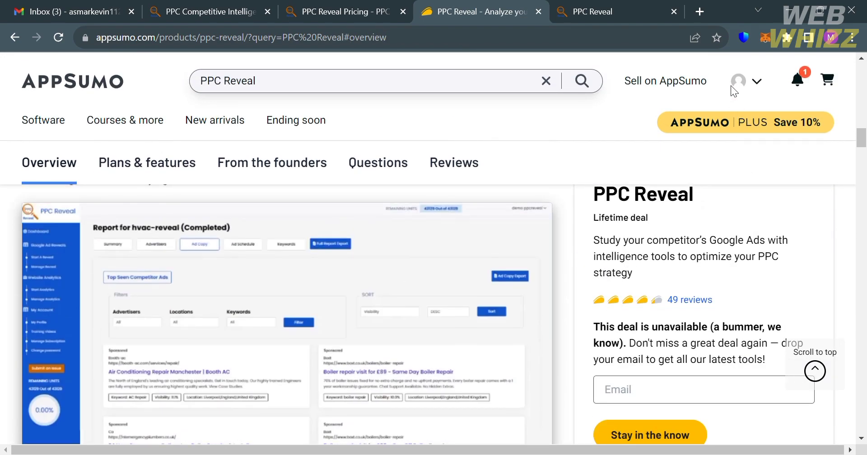
click(737, 81)
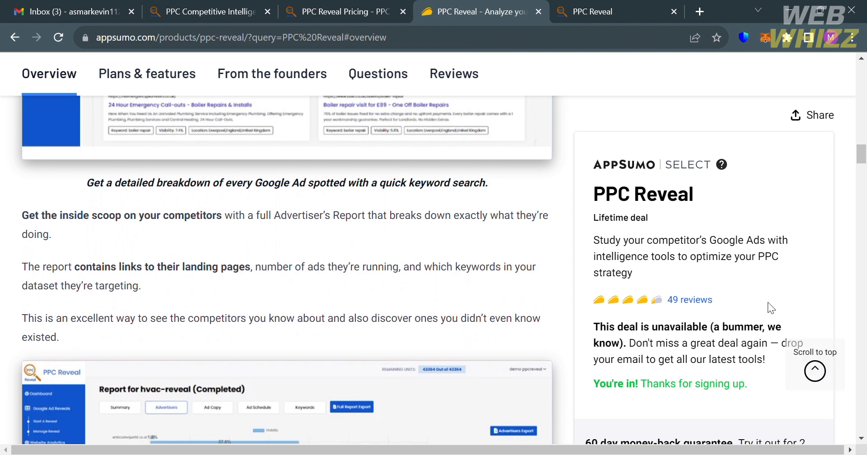
scroll(down, 3)
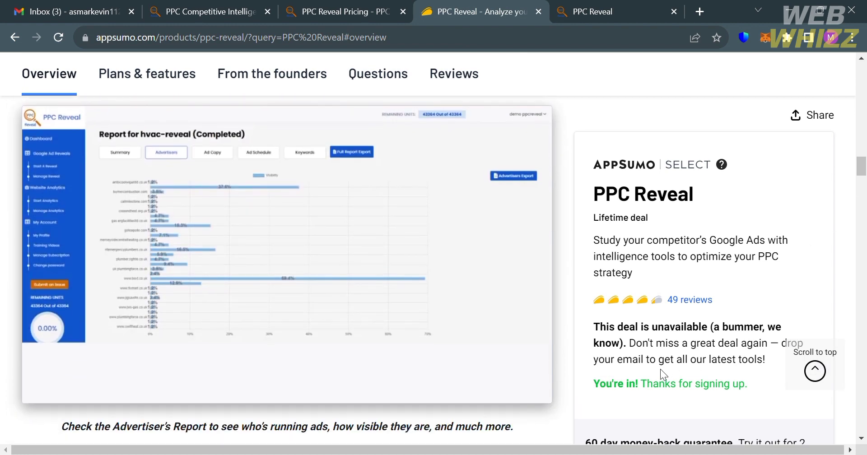
scroll(down, 3)
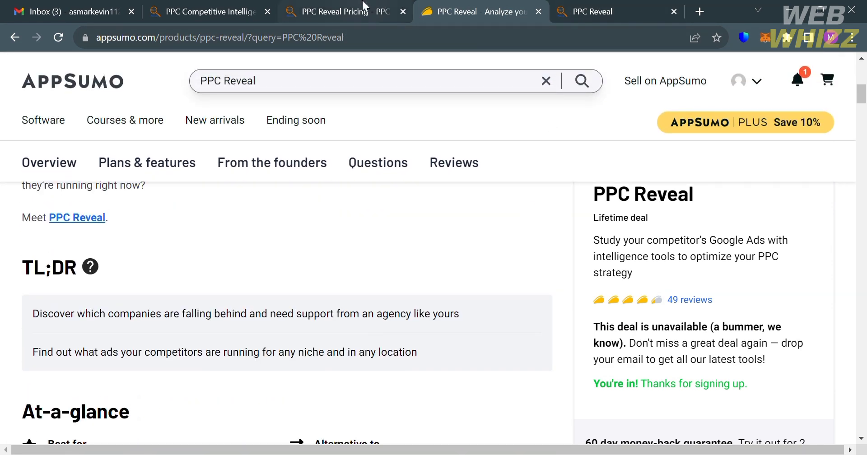
Switch to the PPC Reveal dashboard showing the Earn Money reveal and 4992 units left.
click(338, 11)
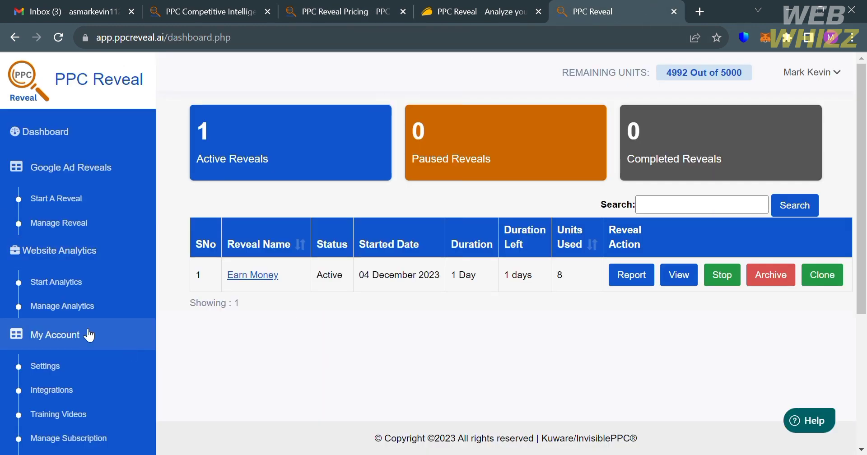
mouse_move(174, 175)
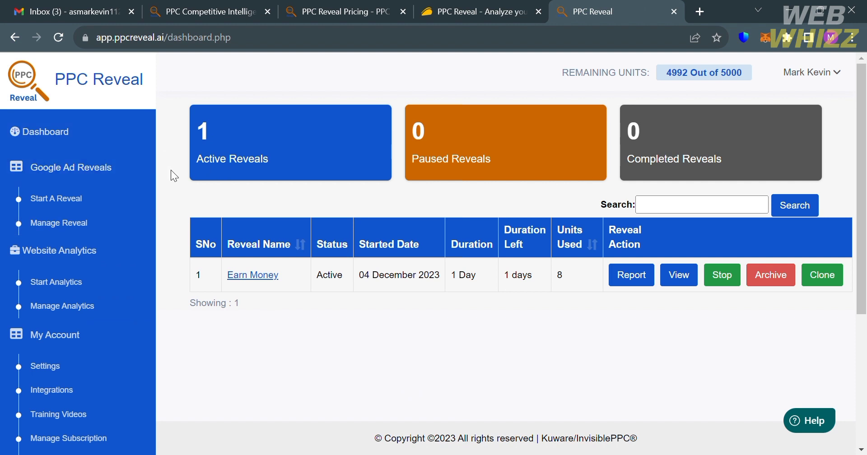
mouse_move(219, 251)
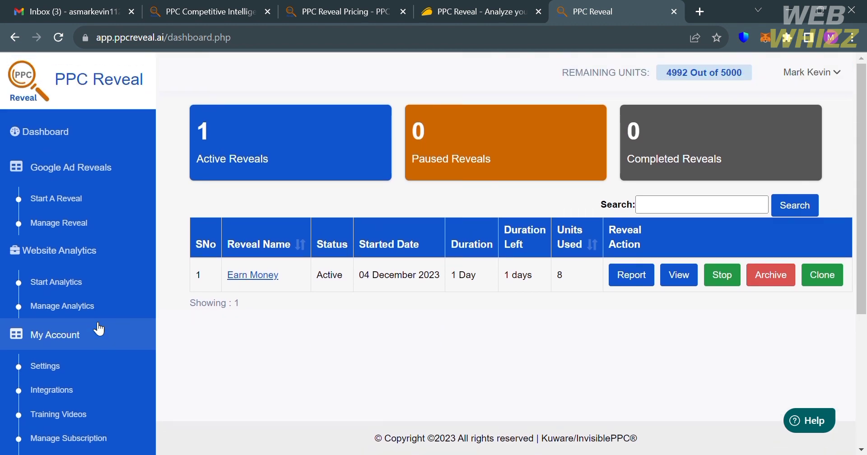
mouse_move(102, 203)
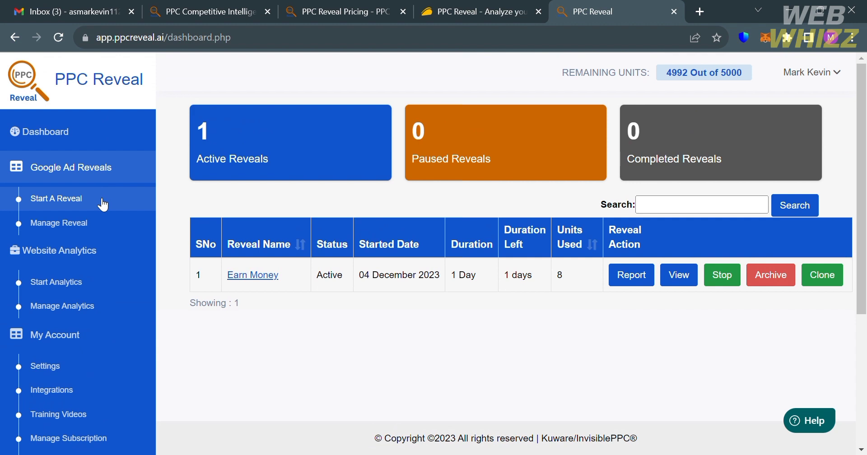
Start a new reveal, name it 'Best Headset', and pick its target country.
click(55, 198)
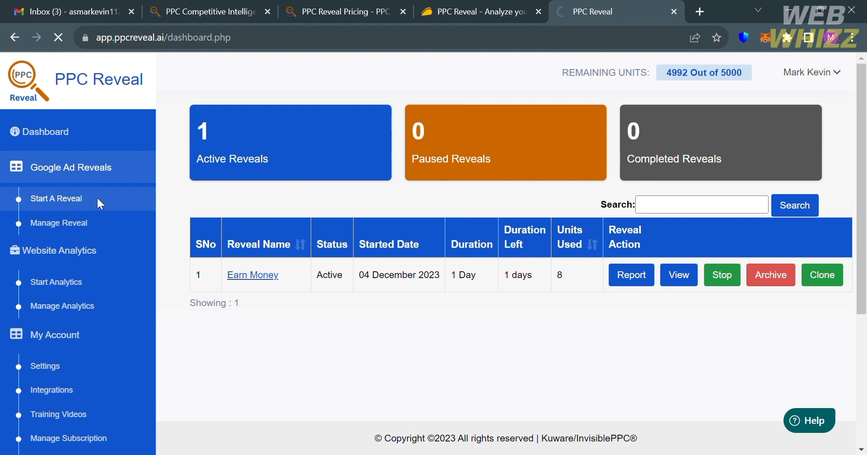
click(56, 198)
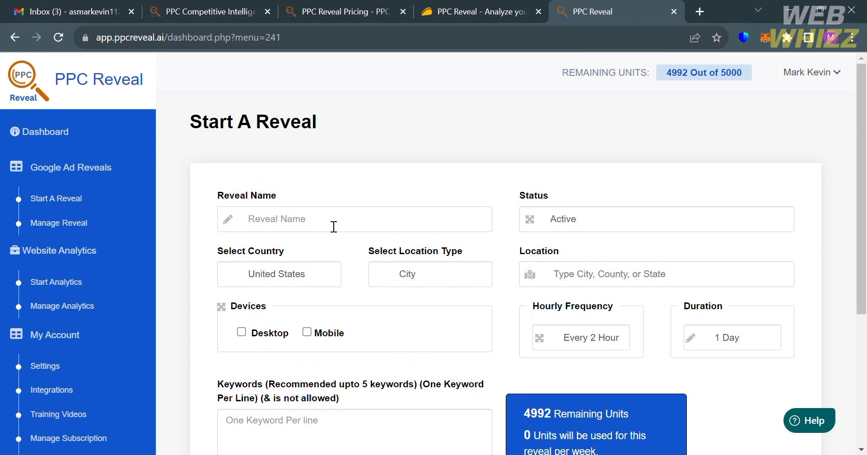
text(Best)
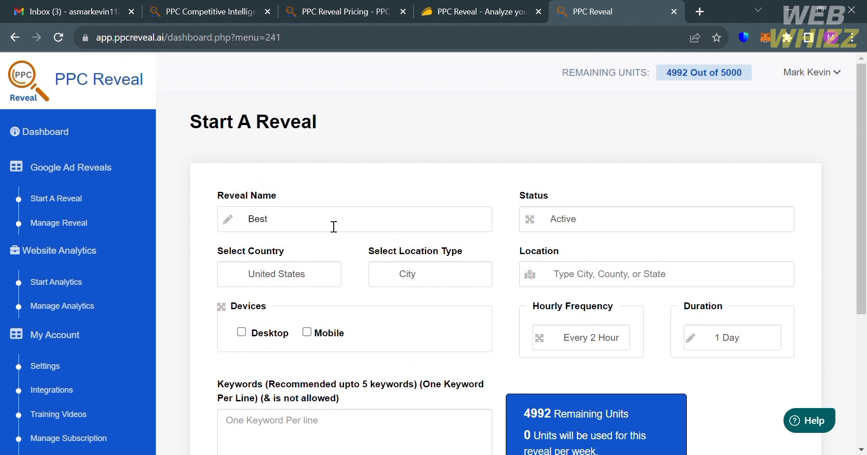
text(Headset)
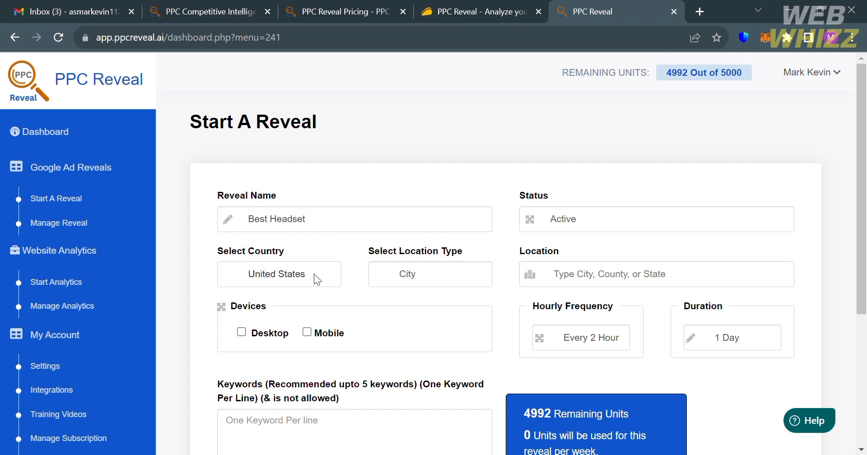
mouse_move(325, 209)
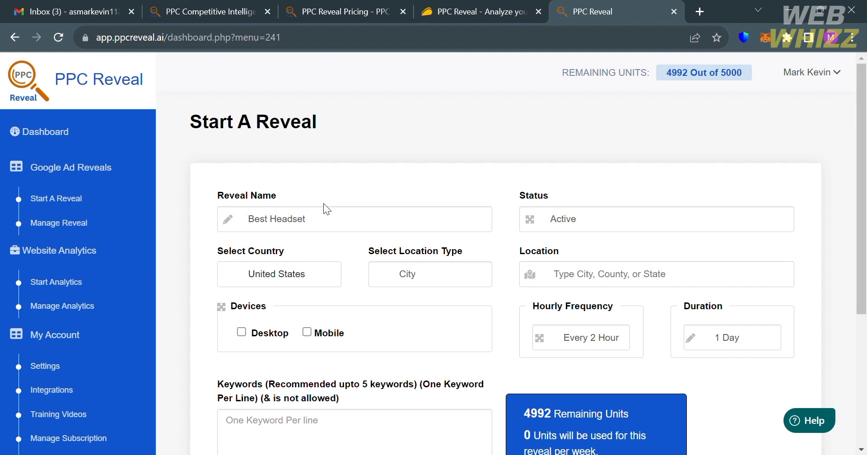
click(278, 273)
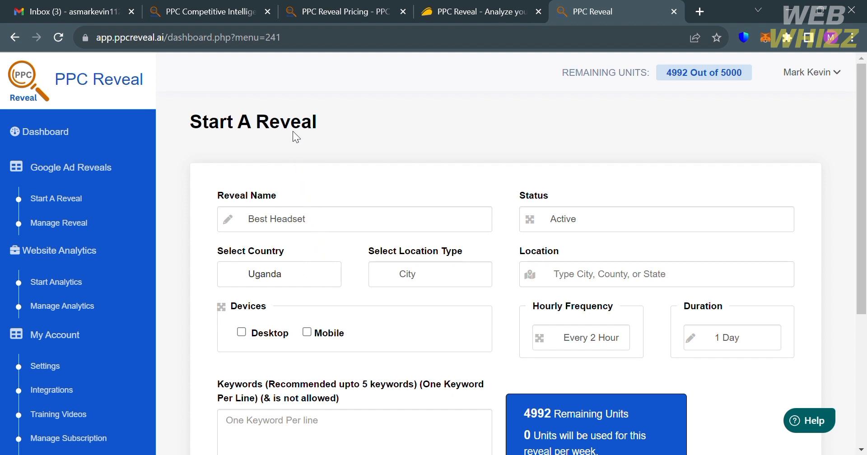
mouse_move(295, 168)
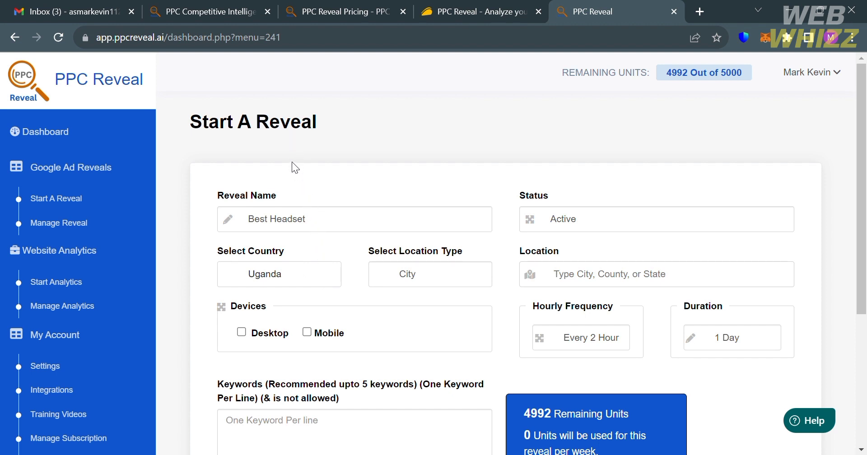
Set the country to United Kingdom, location London, and include Desktop devices.
click(278, 273)
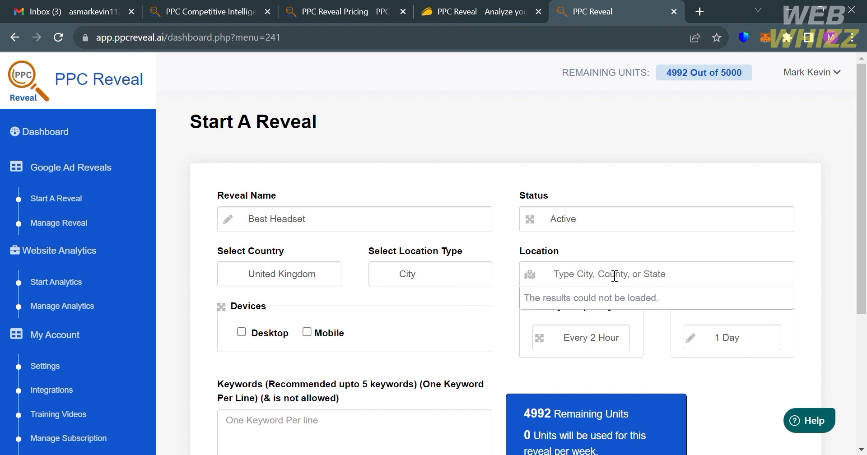
text(Lon)
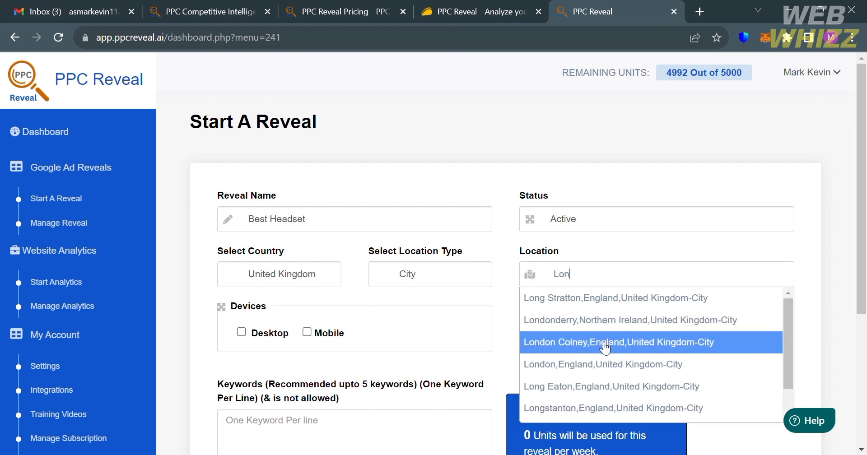
click(603, 364)
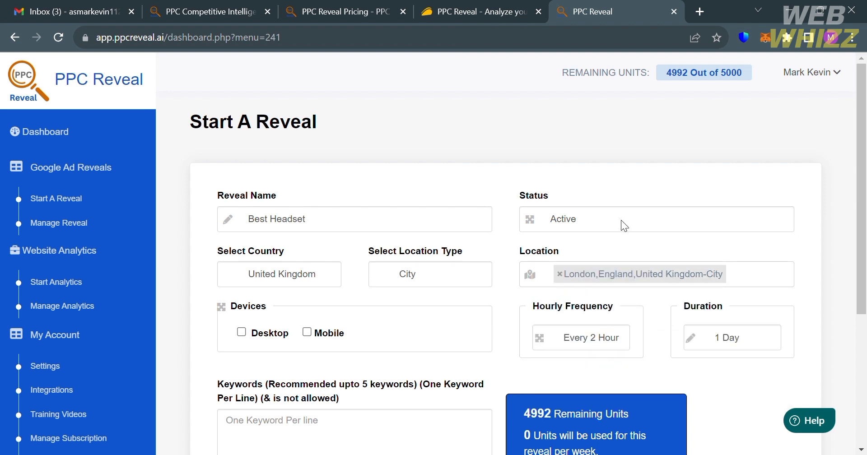
mouse_move(609, 239)
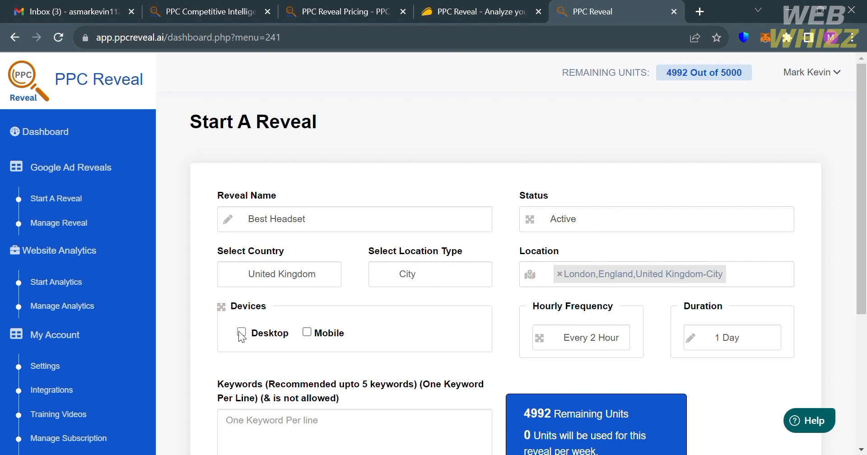
click(242, 332)
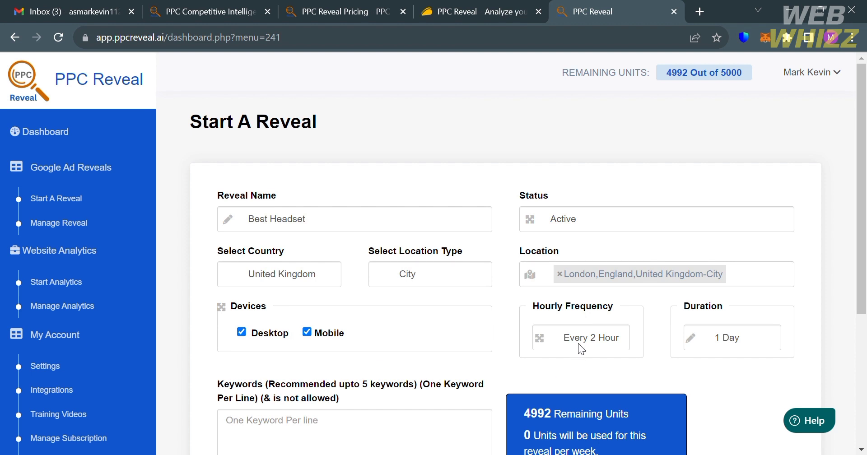
scroll(down, 3)
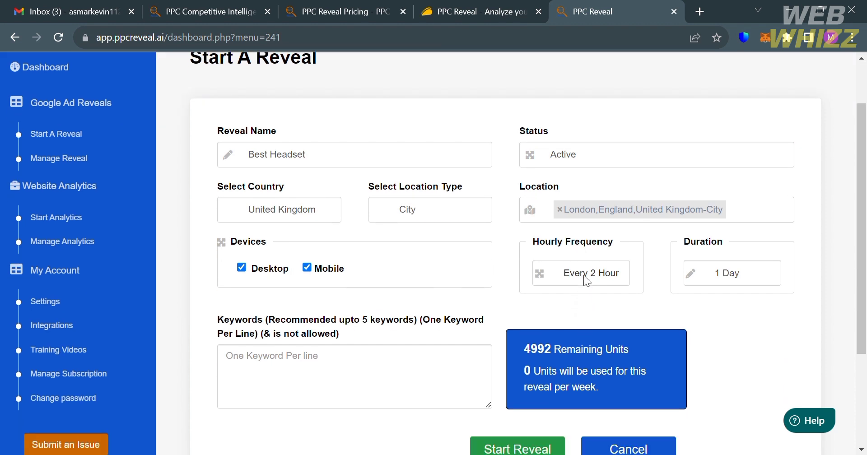
mouse_move(623, 307)
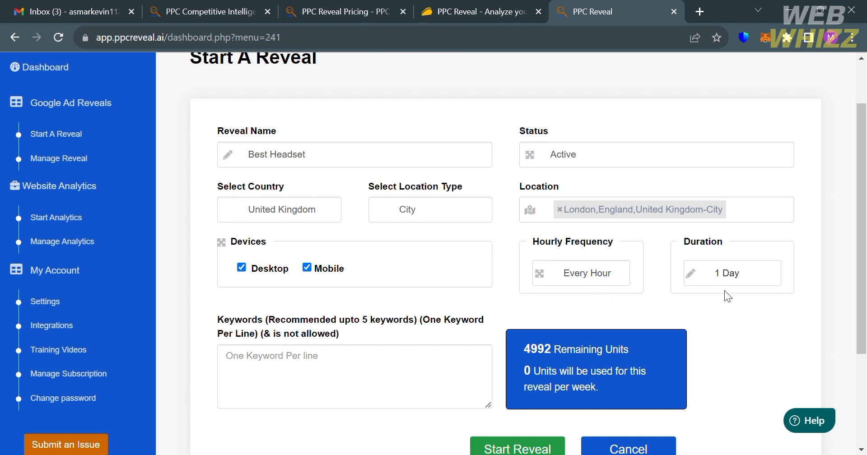
mouse_move(735, 315)
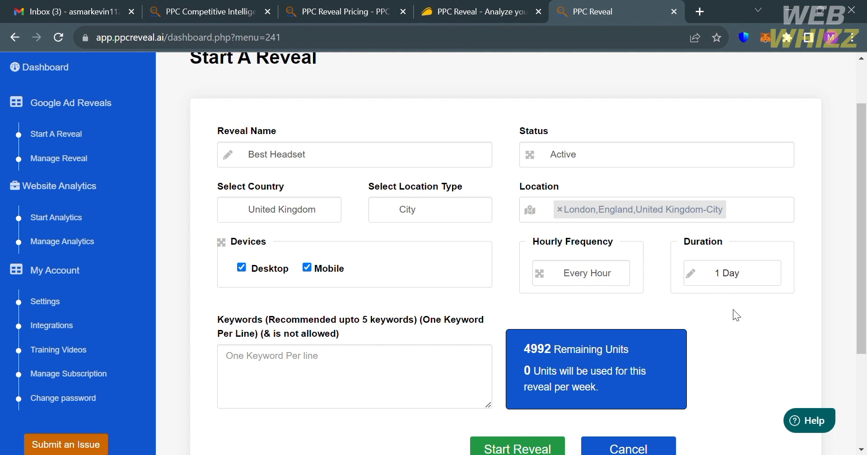
mouse_move(755, 342)
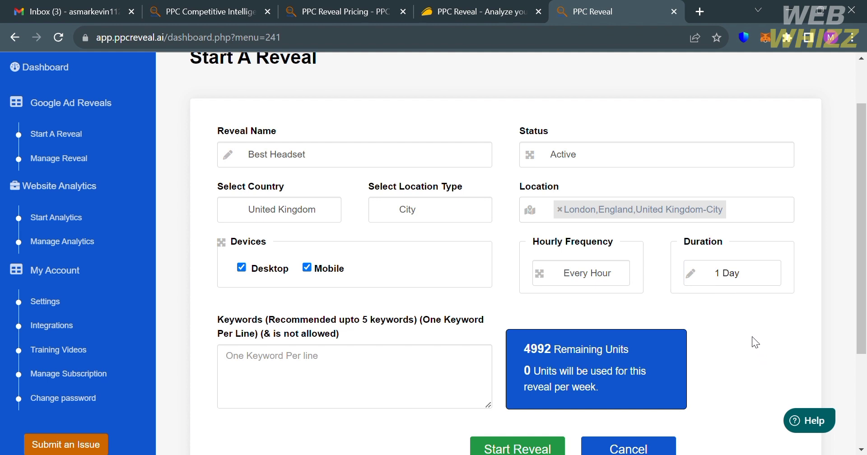
mouse_move(750, 325)
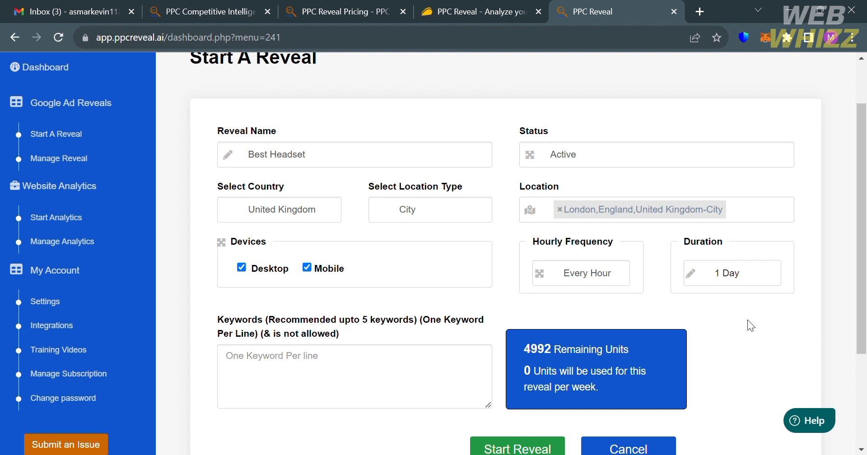
mouse_move(745, 296)
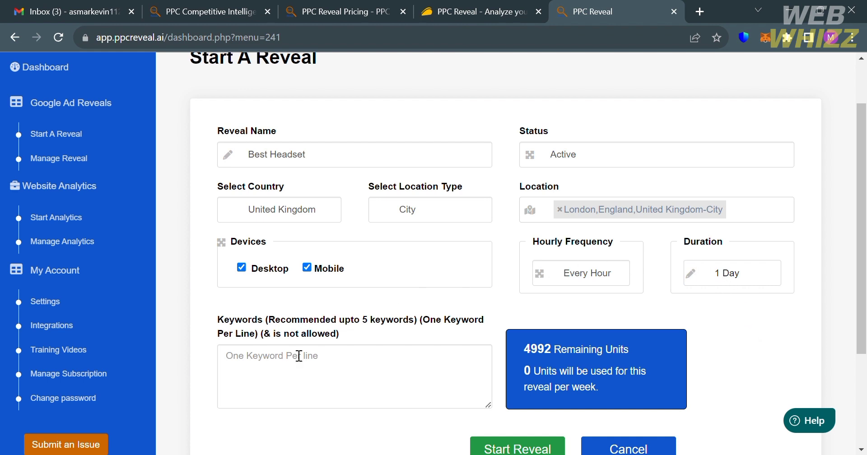
Type keywords Best Headset, Noise Cancellation, Sound Good and Wireless Headset on separate lines.
scroll(down, 3)
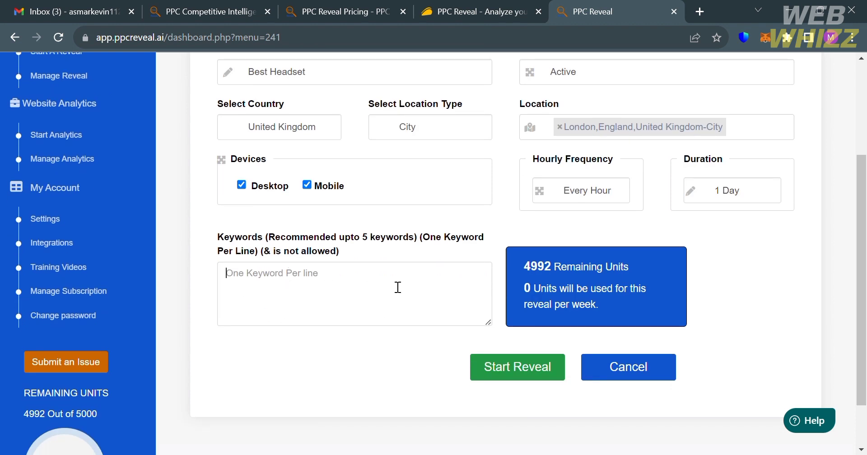
text(Best Heads)
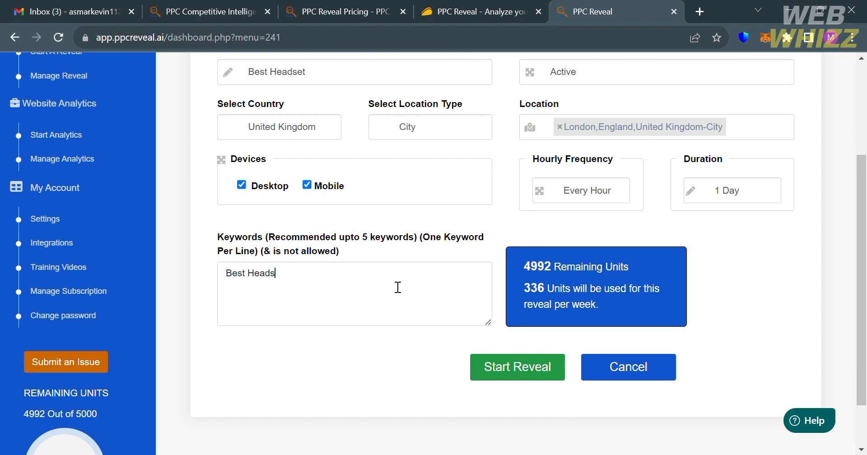
text(et)
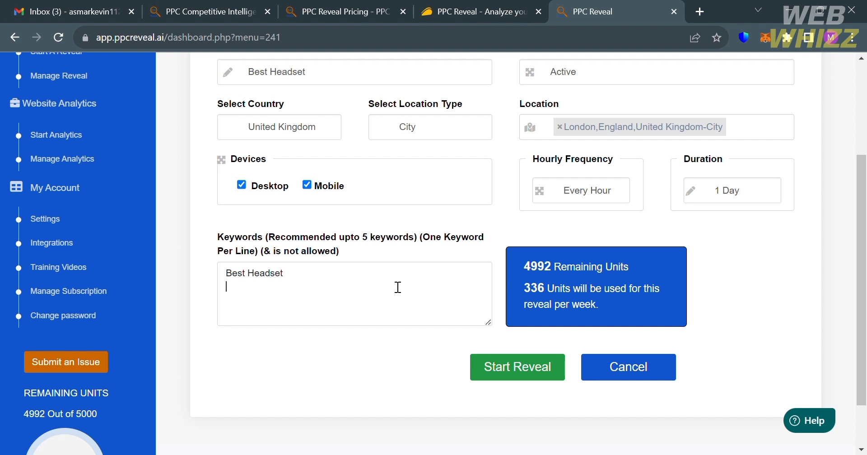
text(Noise)
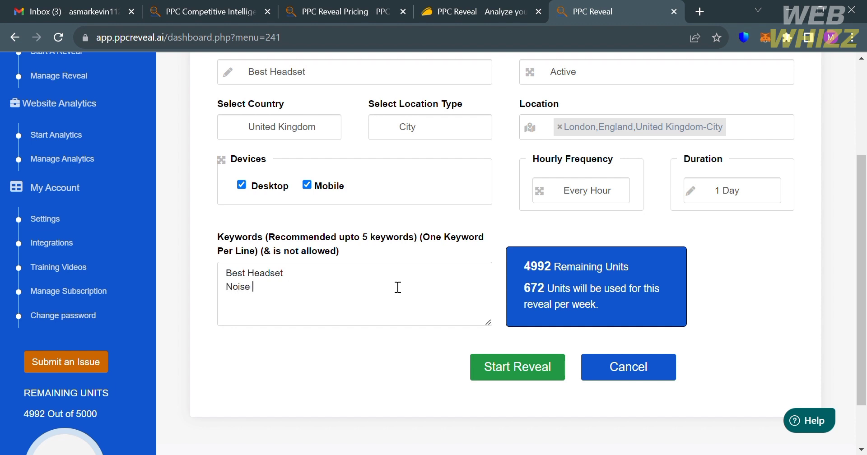
text(Cancel)
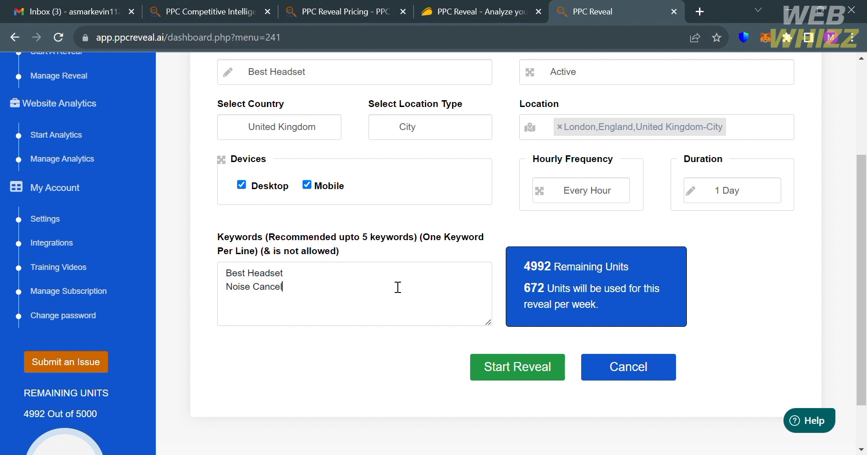
text(lation)
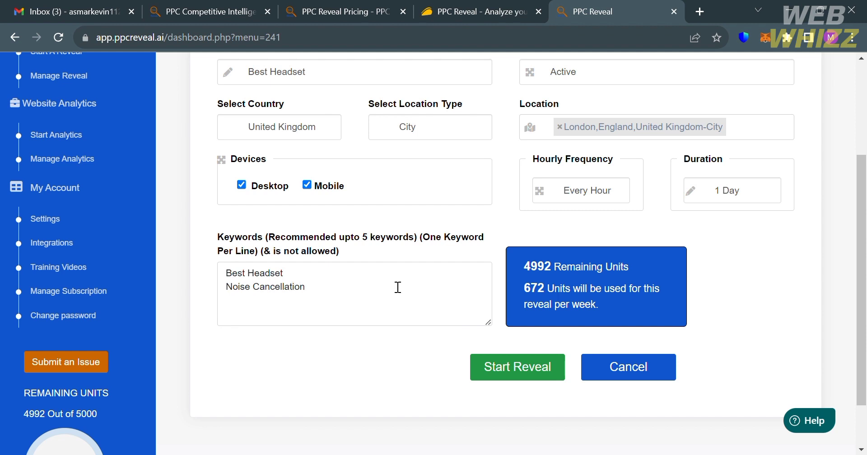
key(Enter)
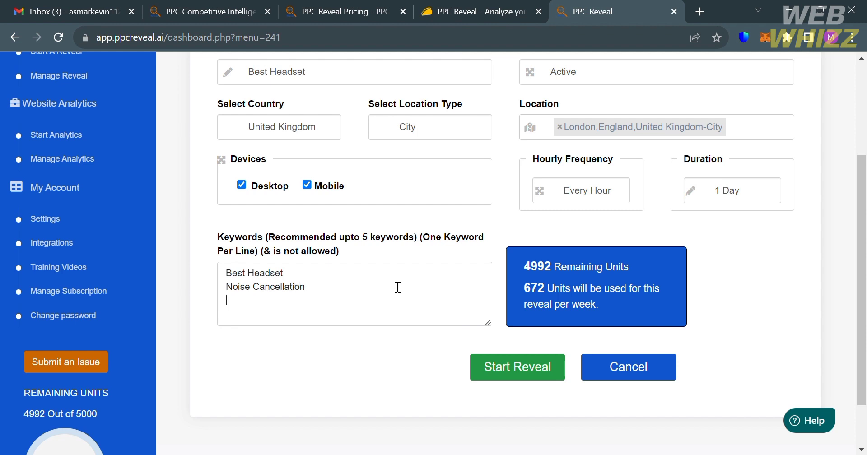
text(Sound Good)
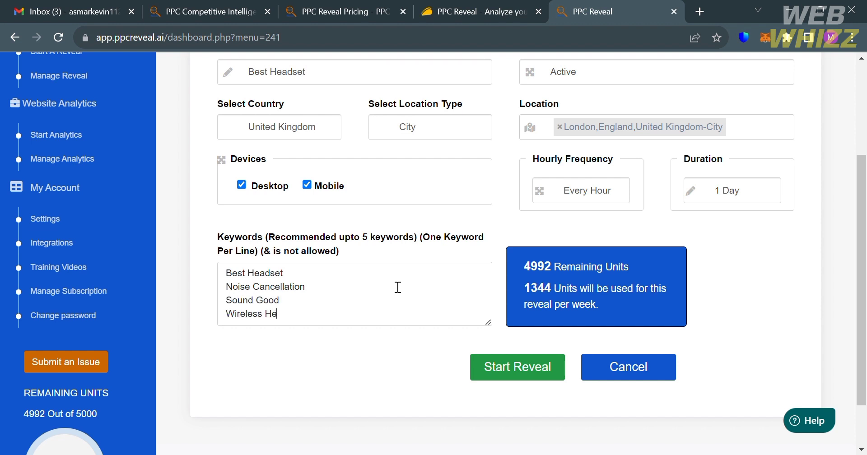
text(adset)
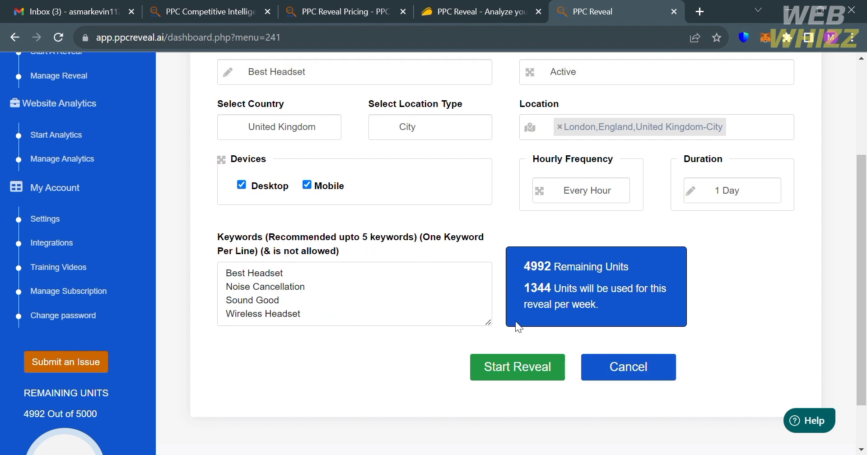
mouse_move(555, 317)
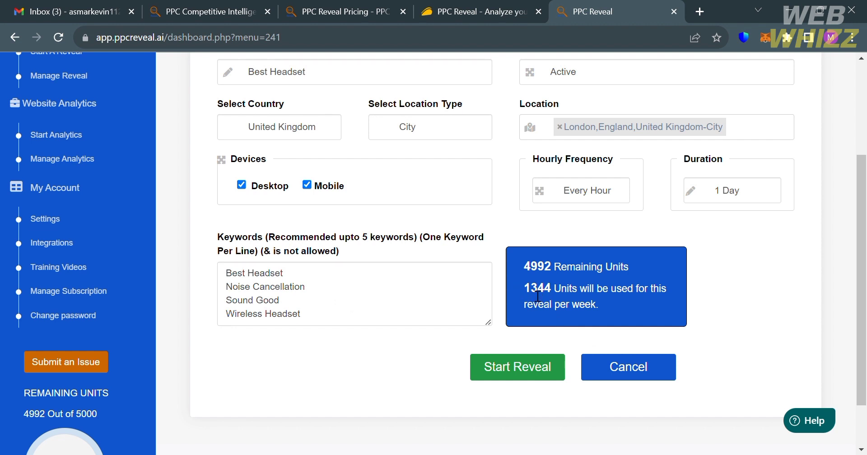
mouse_move(569, 281)
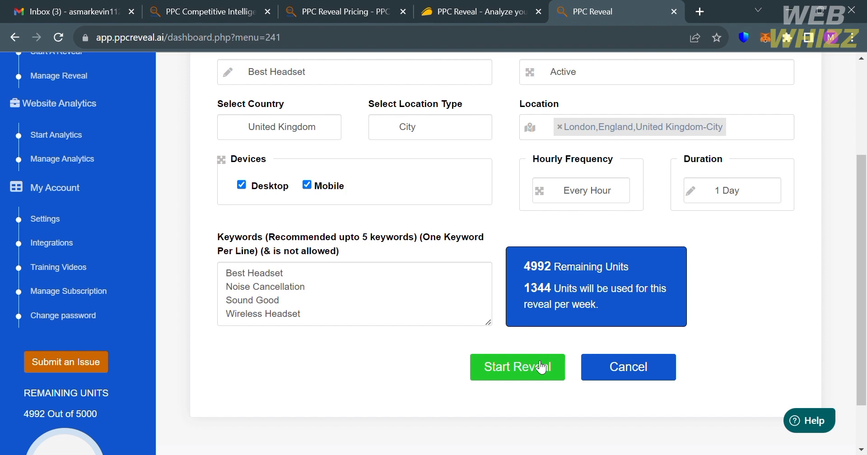
Start the Best Headset reveal so it appears Active in Manage Reveal.
click(516, 367)
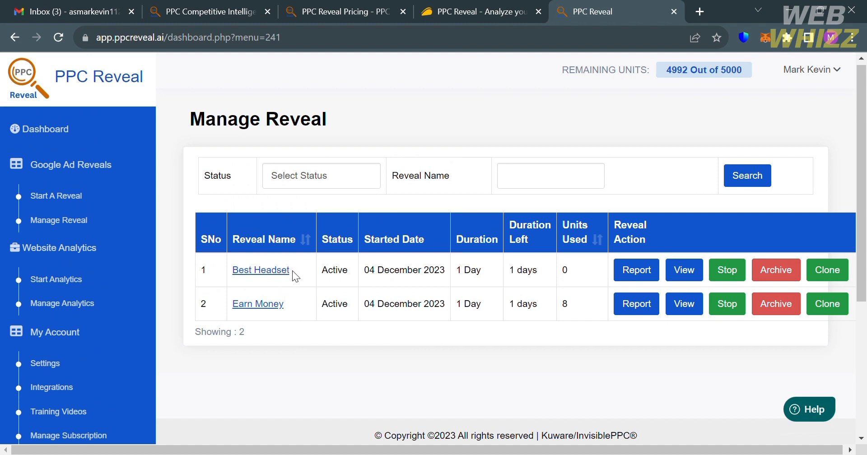
mouse_move(288, 282)
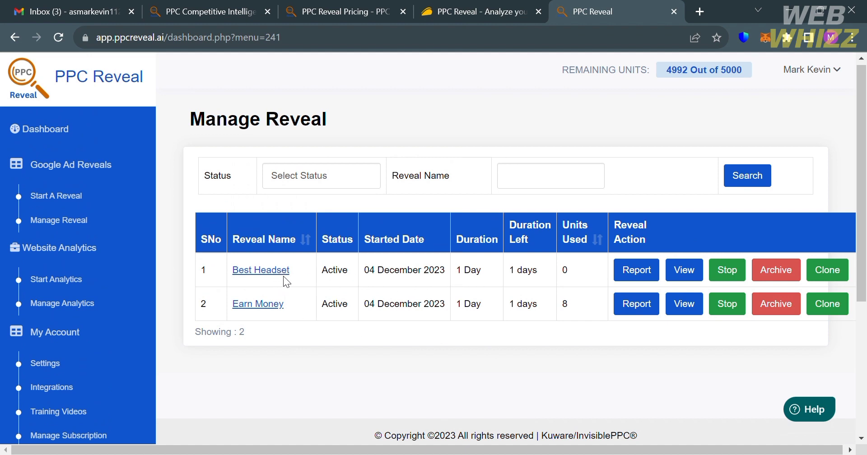
mouse_move(364, 263)
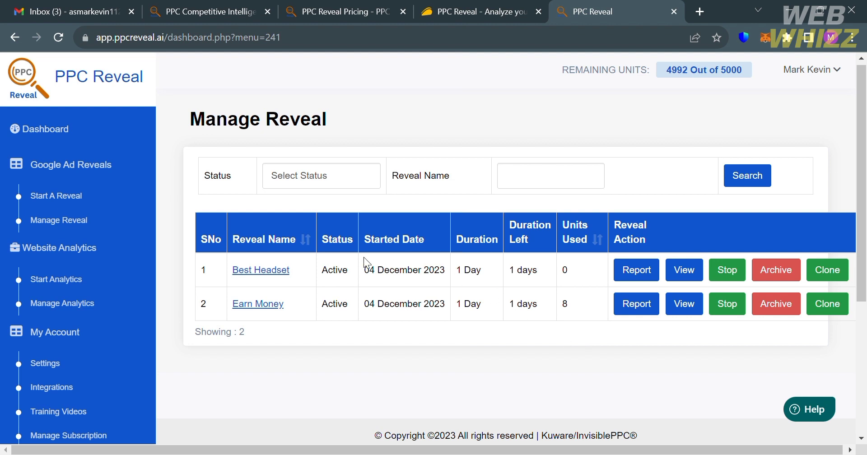
mouse_move(486, 299)
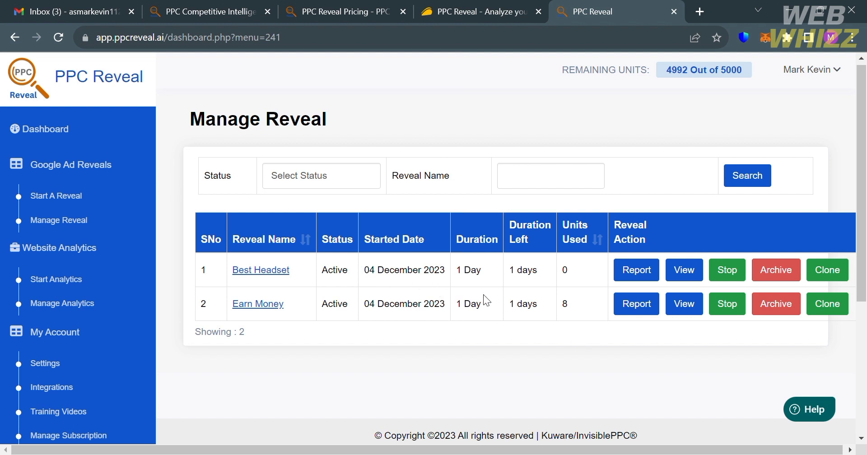
mouse_move(605, 279)
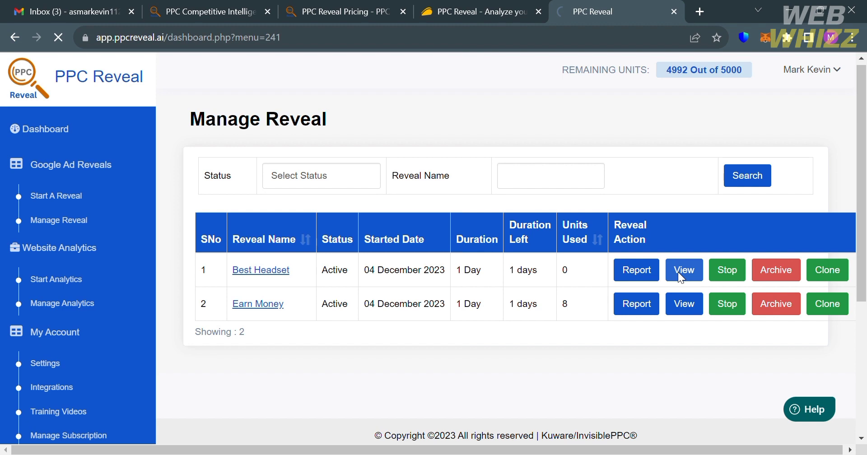
click(683, 270)
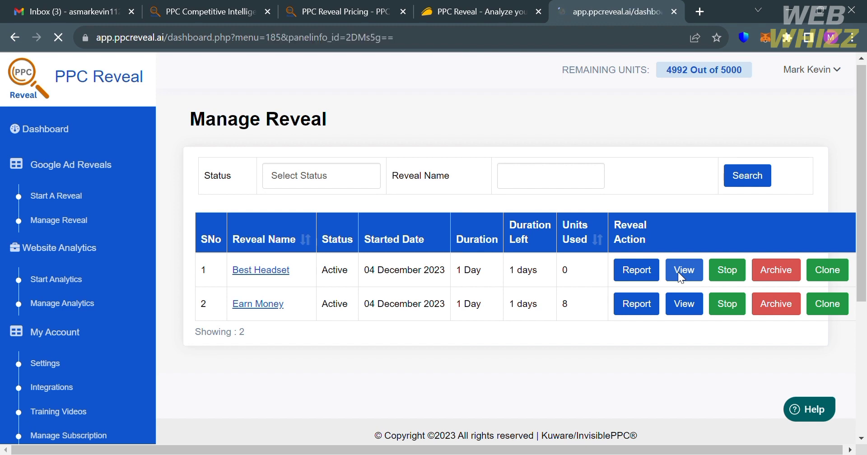
click(683, 270)
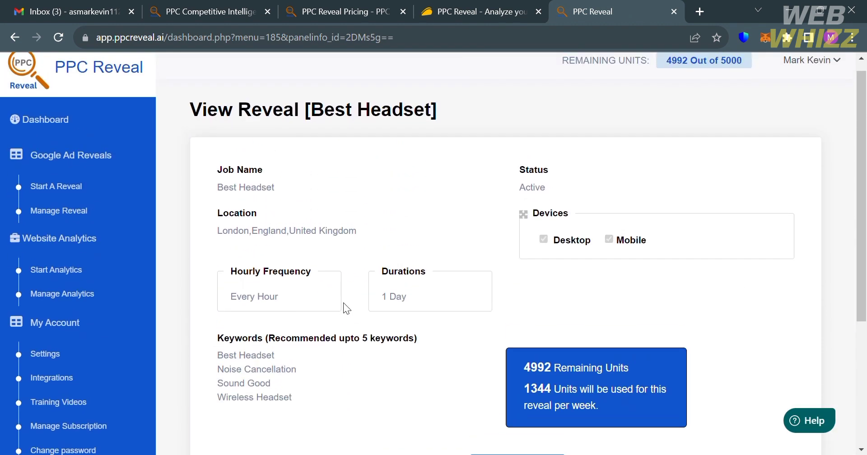
scroll(down, 3)
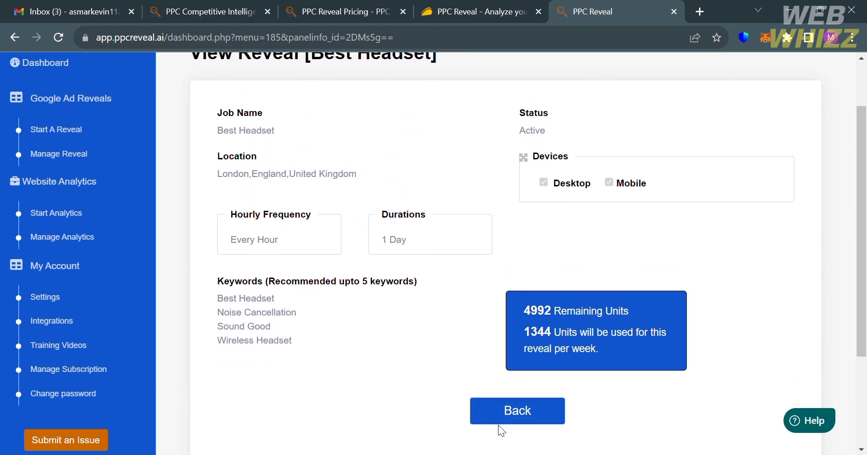
click(517, 411)
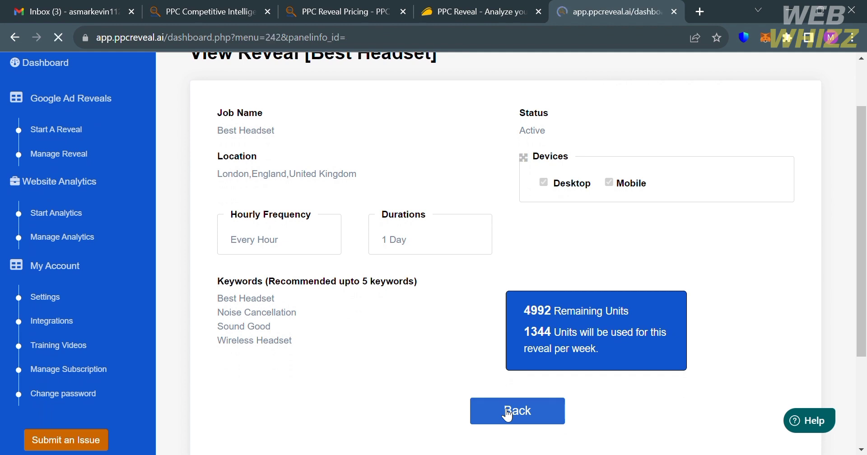
click(516, 411)
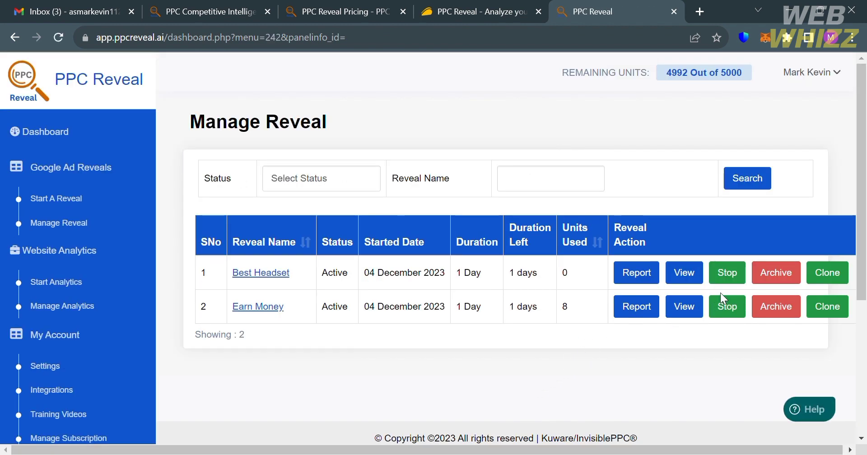
mouse_move(775, 272)
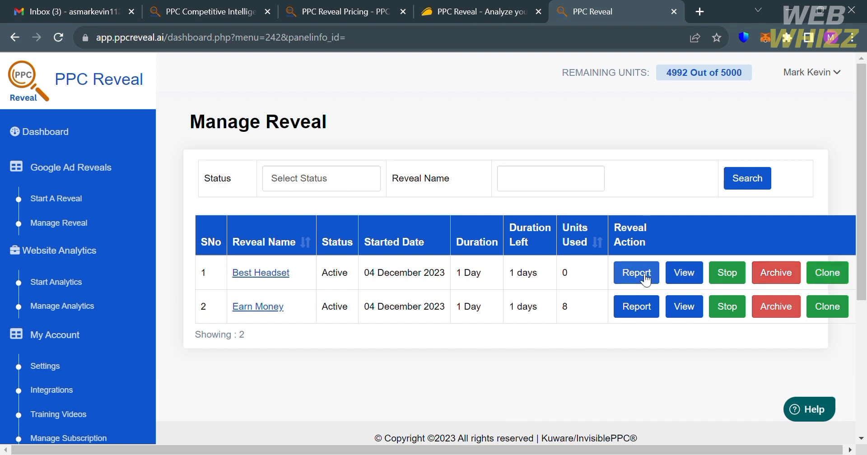
Open the Best Headset report Summary showing zero competitors and zero unique ads.
click(635, 273)
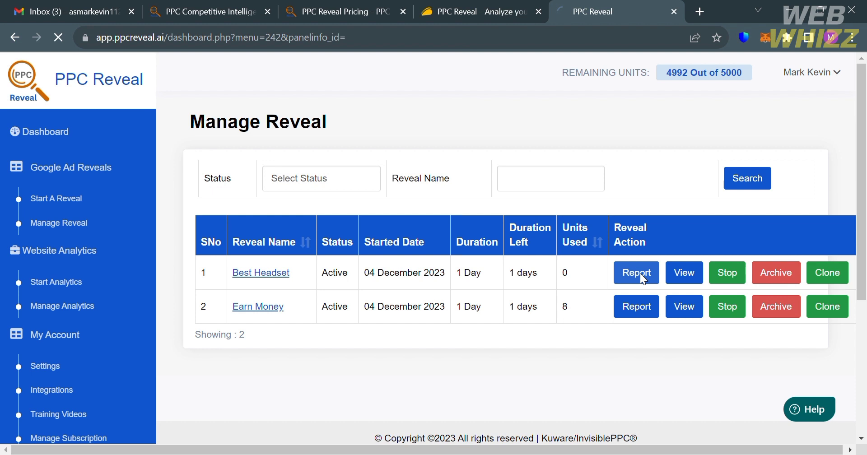
click(635, 273)
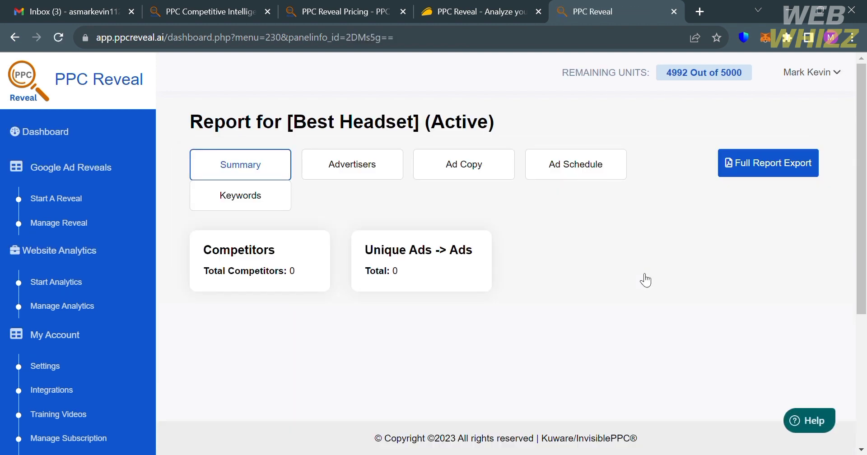
mouse_move(260, 278)
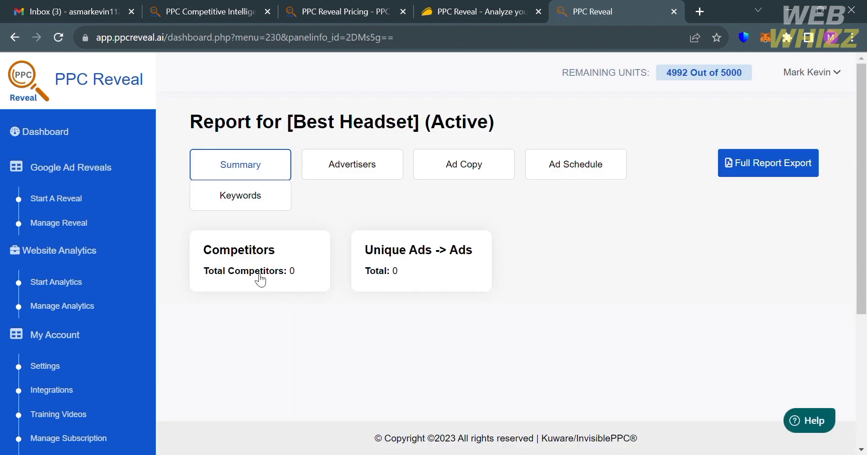
mouse_move(286, 309)
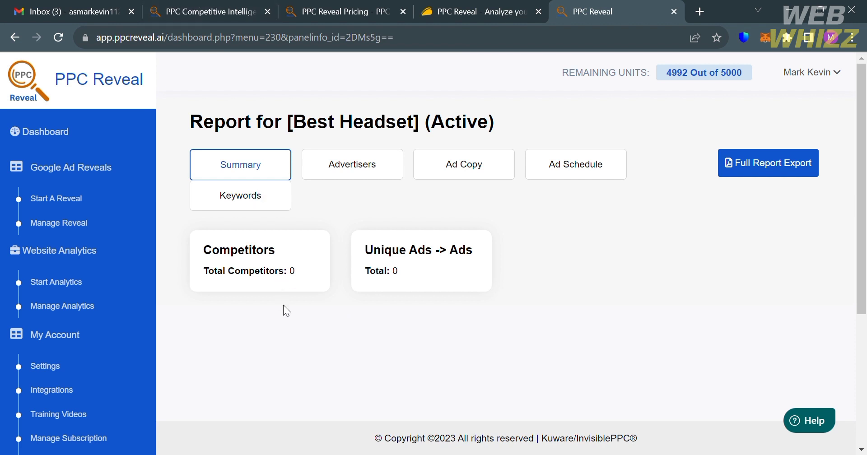
mouse_move(387, 291)
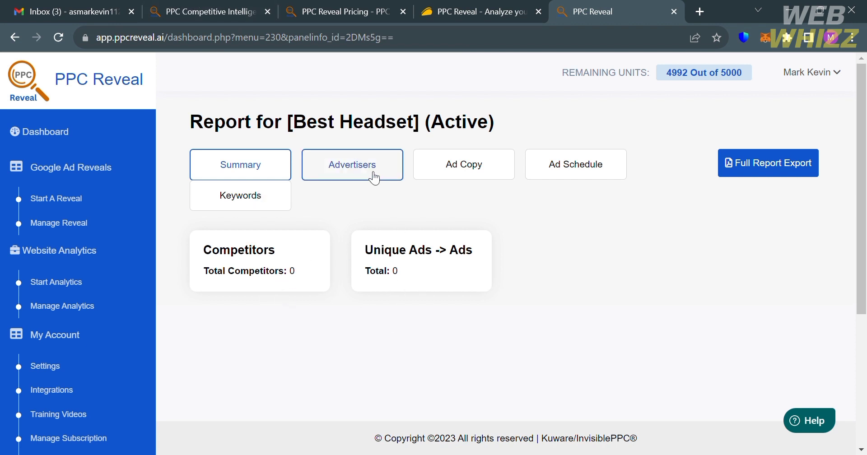
Open the Best Headset Advertisers tab and scroll through its empty advertiser table.
click(352, 165)
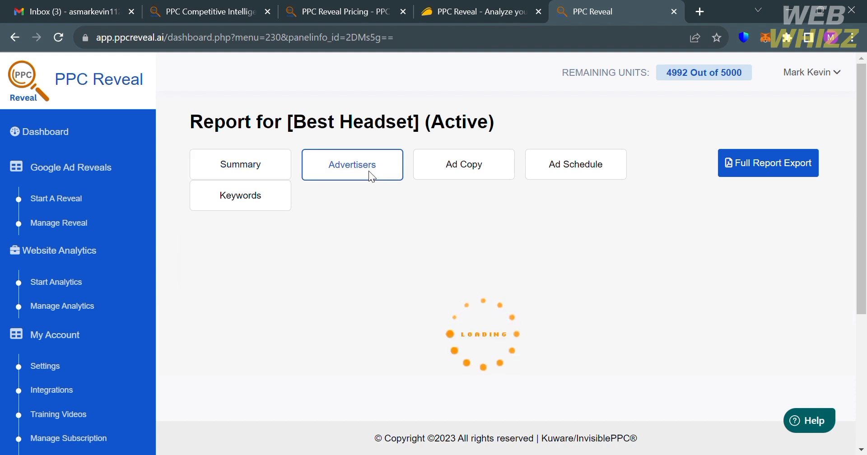
click(353, 165)
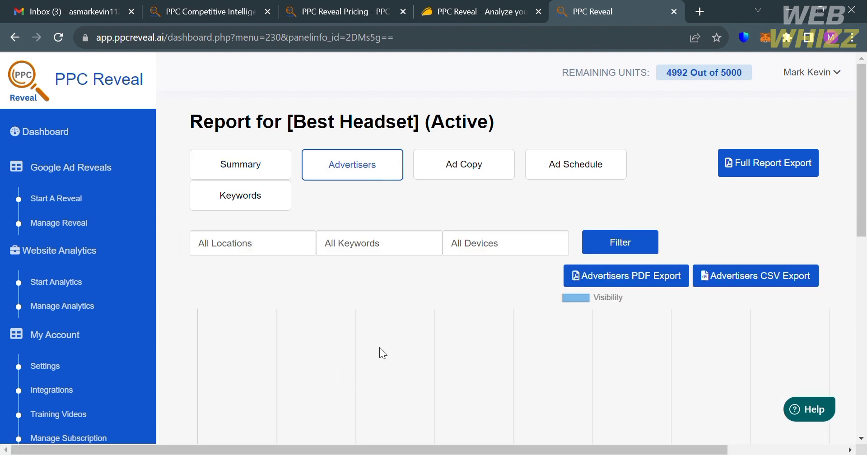
click(207, 11)
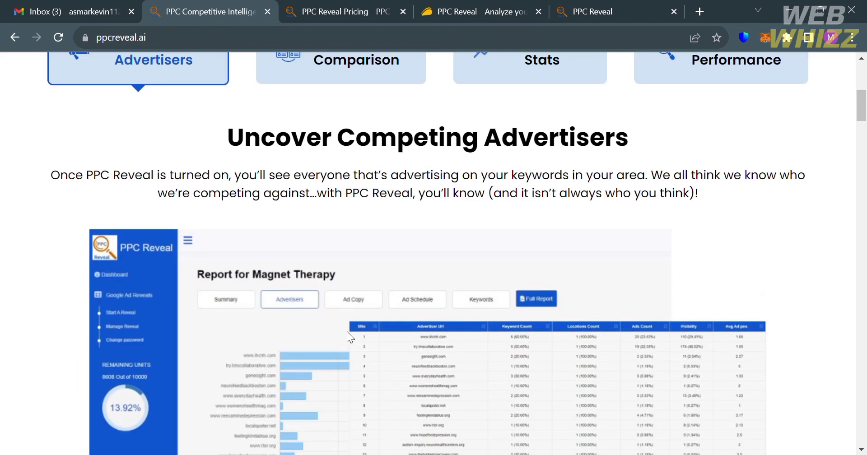
scroll(down, 3)
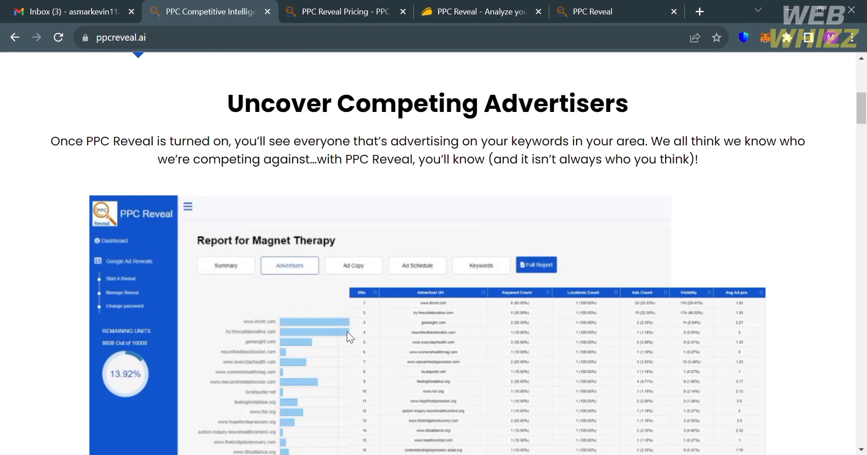
scroll(down, 3)
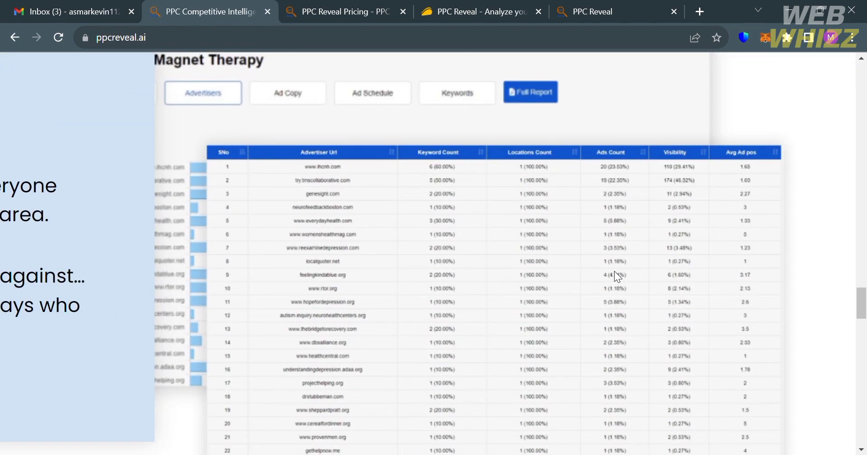
scroll(down, 3)
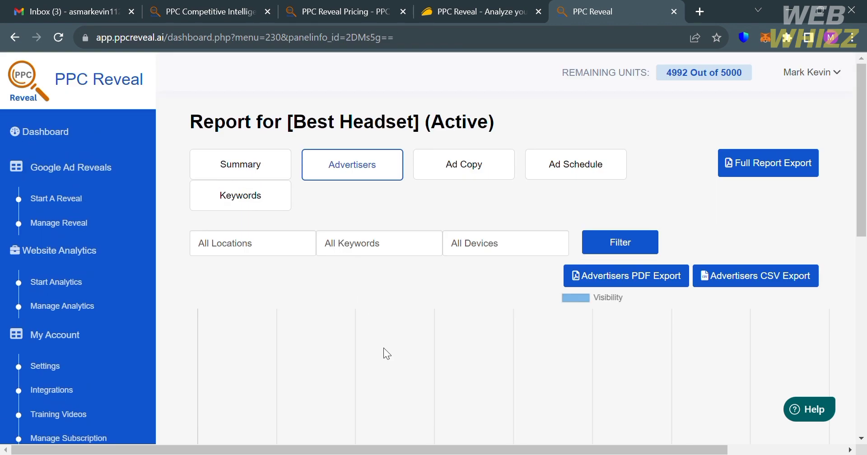
scroll(down, 3)
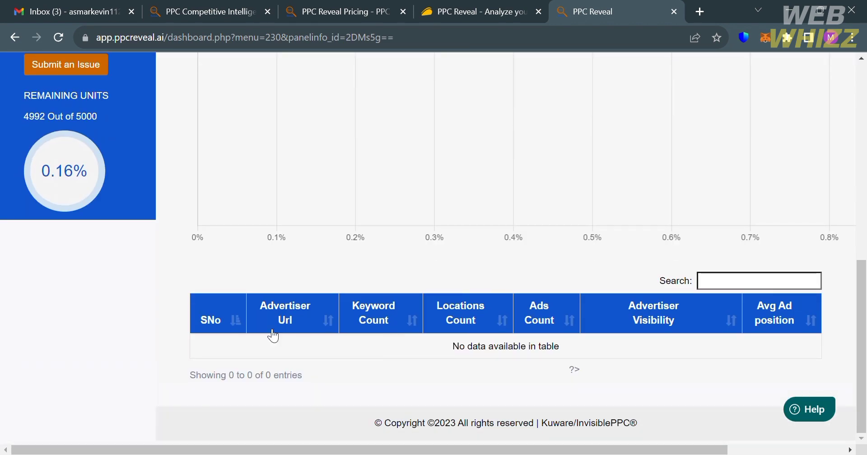
mouse_move(633, 383)
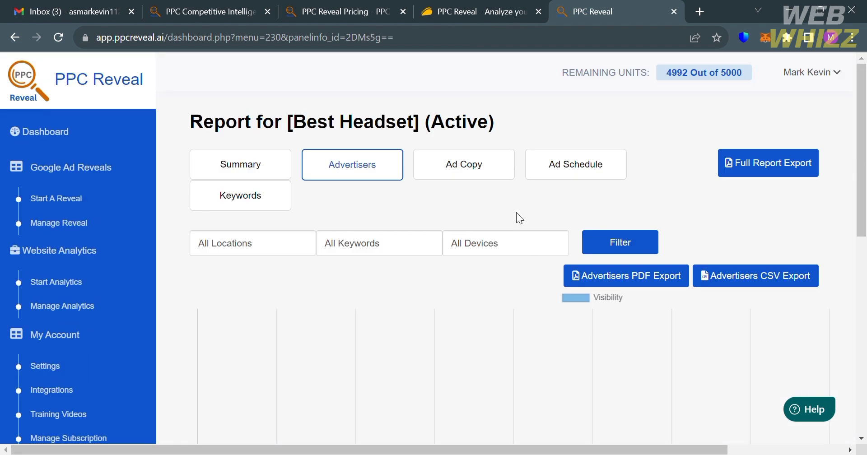
Show the Best Headset Ad Copy view with its filters and sort options, no ads yet.
click(463, 164)
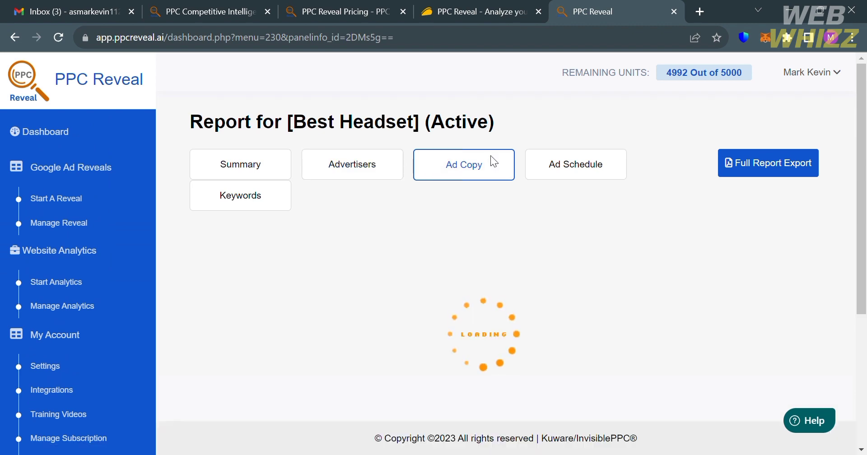
click(463, 165)
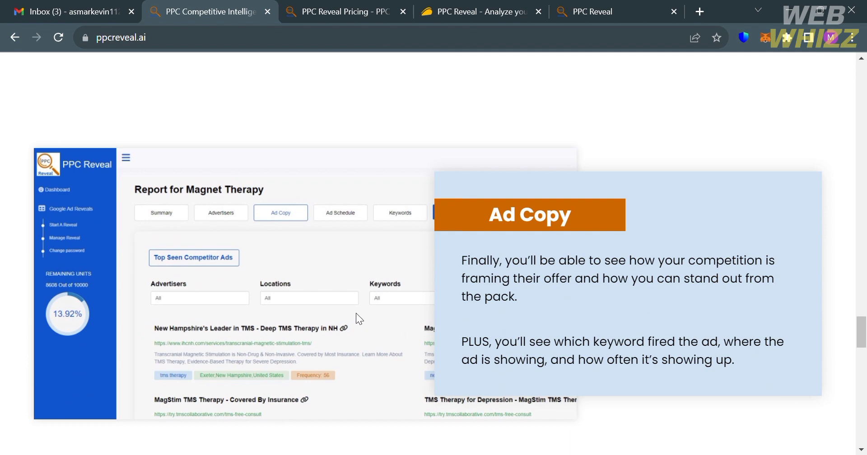
mouse_move(285, 355)
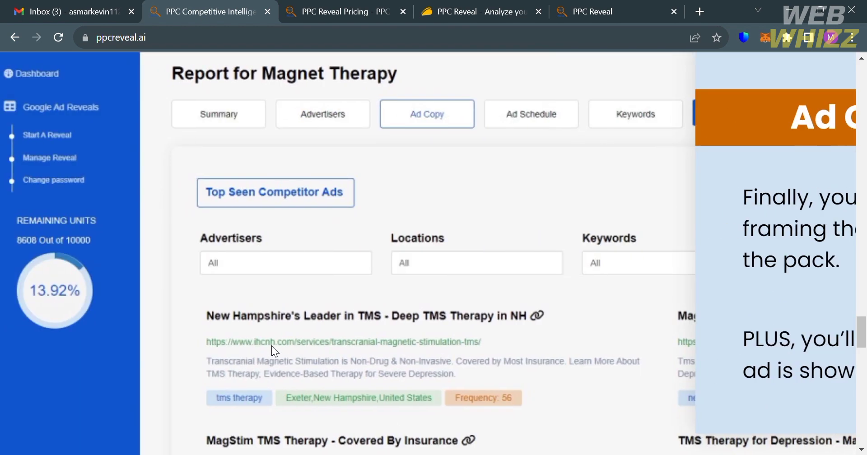
scroll(down, 3)
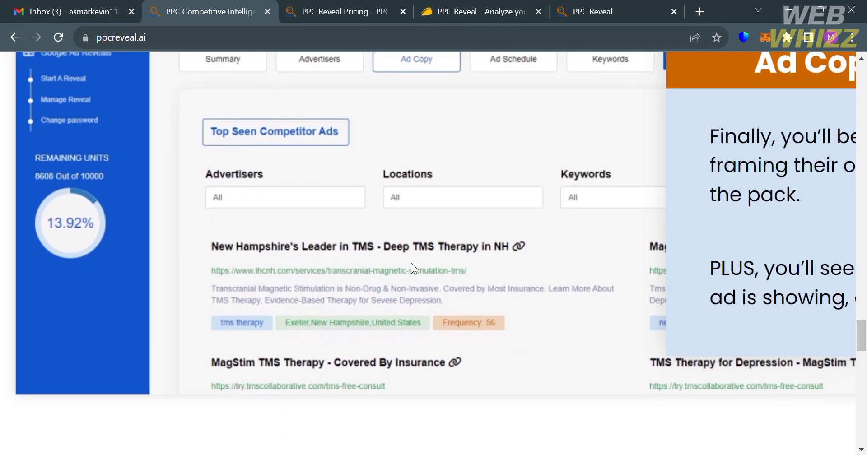
mouse_move(475, 325)
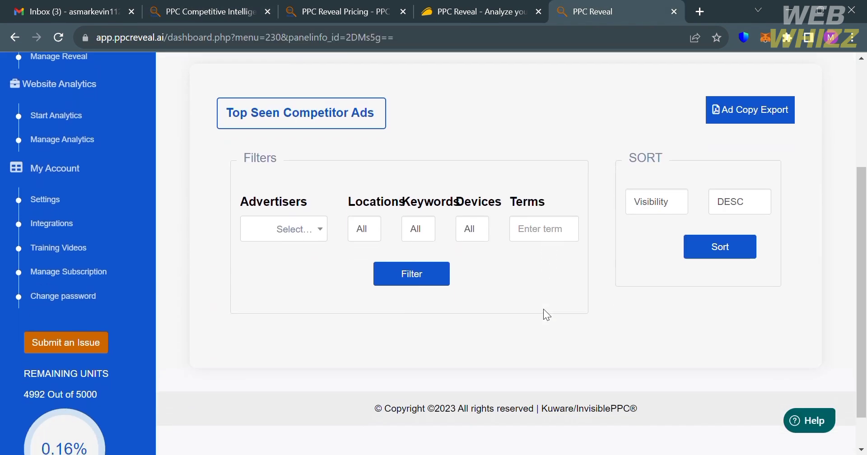
mouse_move(308, 236)
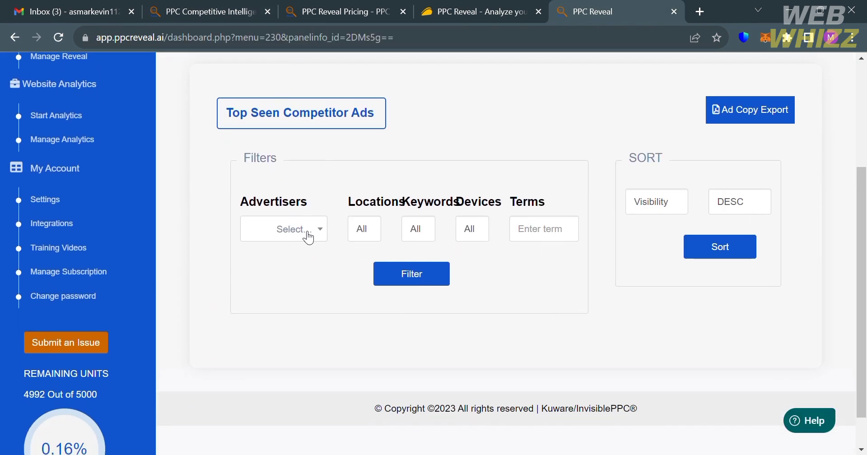
mouse_move(443, 235)
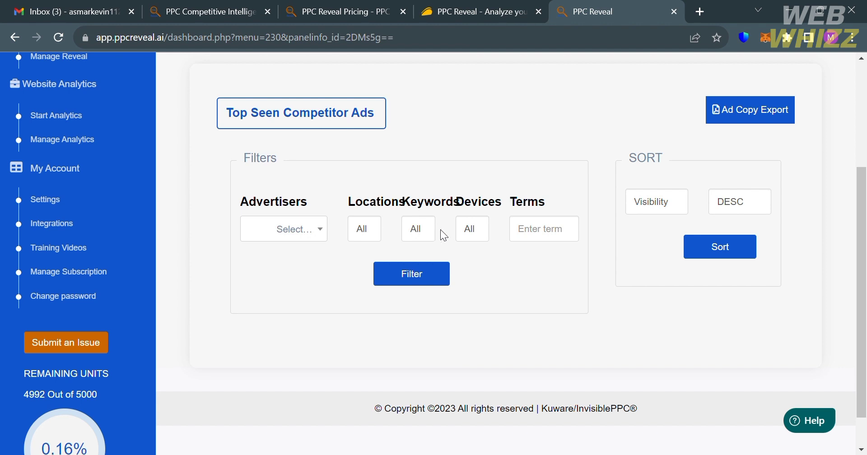
scroll(down, 3)
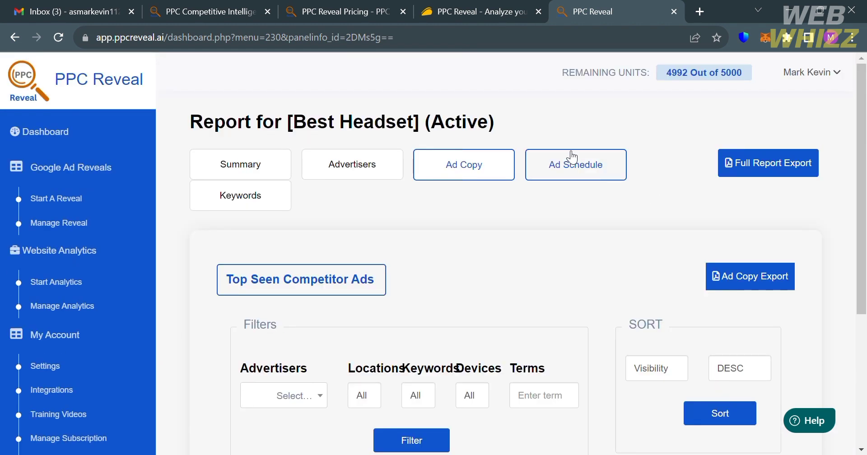
Review the empty Dec 4–11, 2023 Ad Schedule grid, checking the product site's explanation.
click(575, 165)
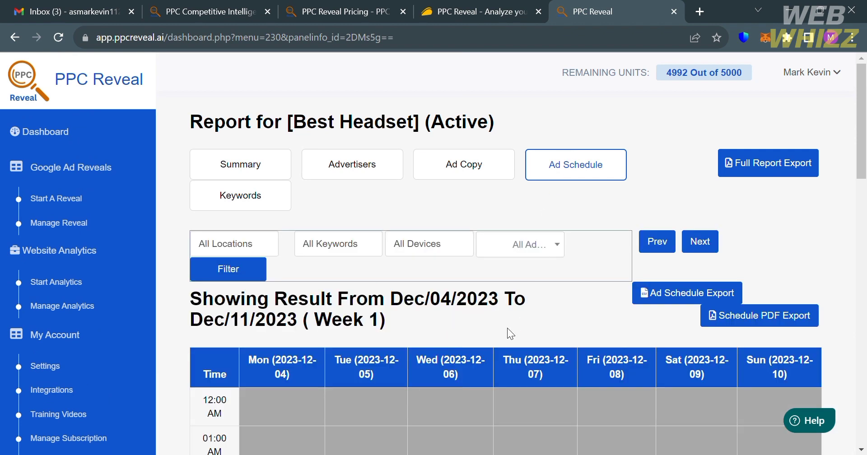
scroll(down, 3)
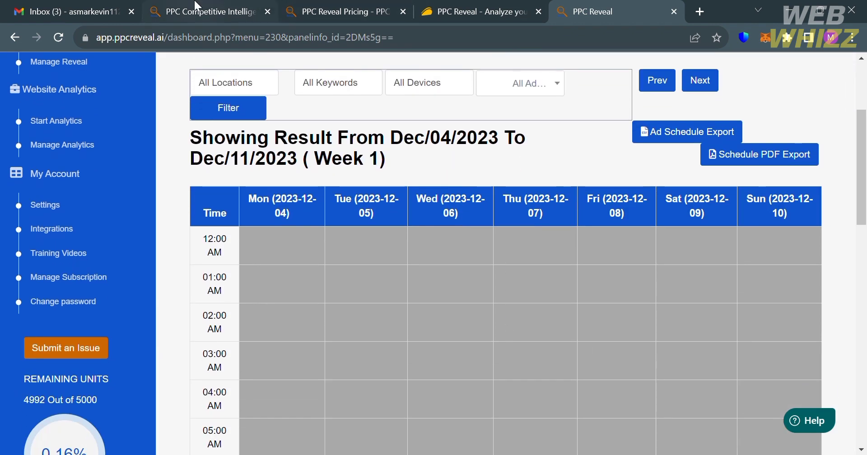
scroll(down, 3)
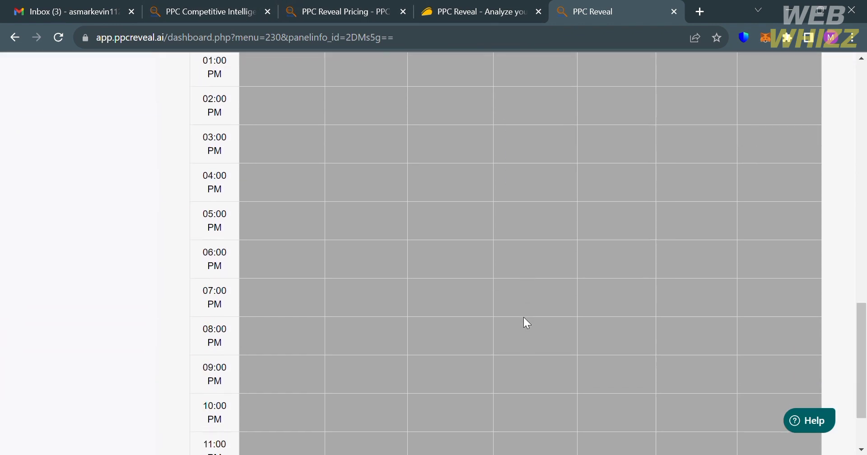
scroll(up, 3)
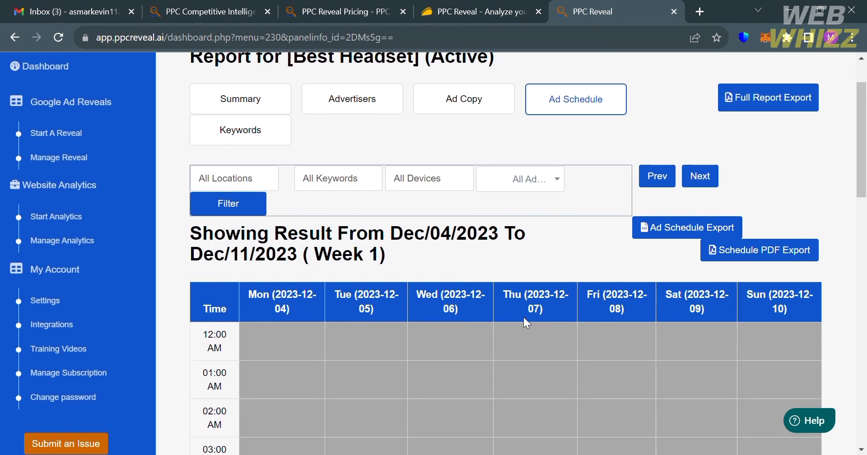
click(207, 11)
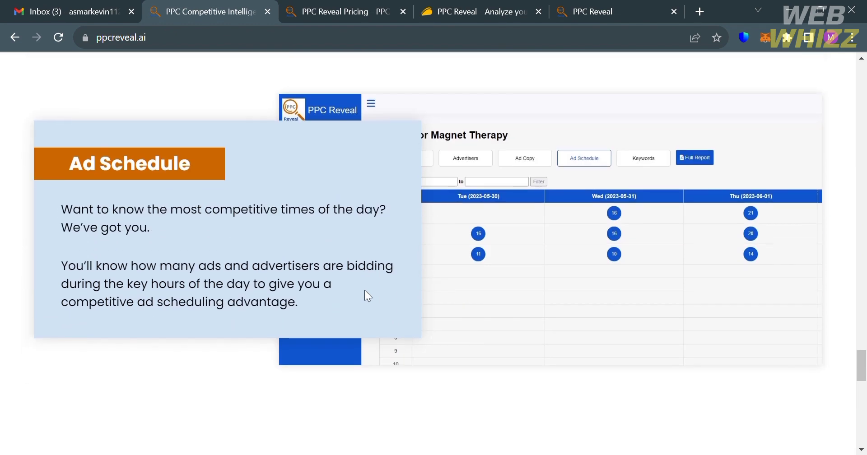
mouse_move(582, 312)
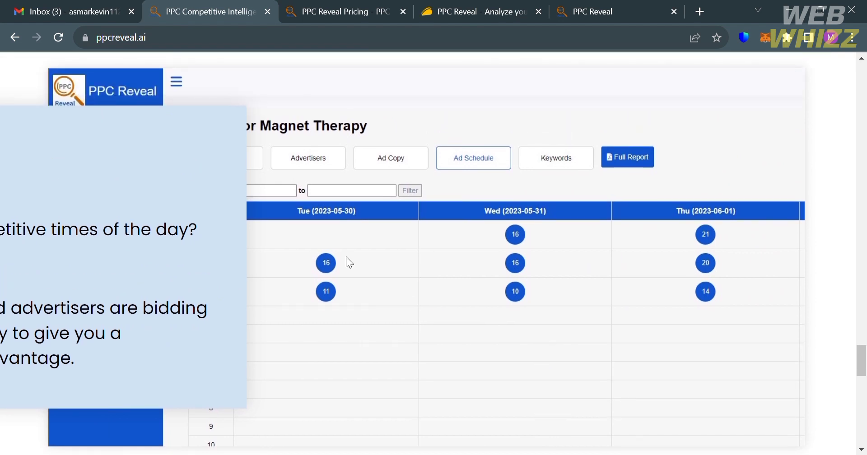
click(608, 12)
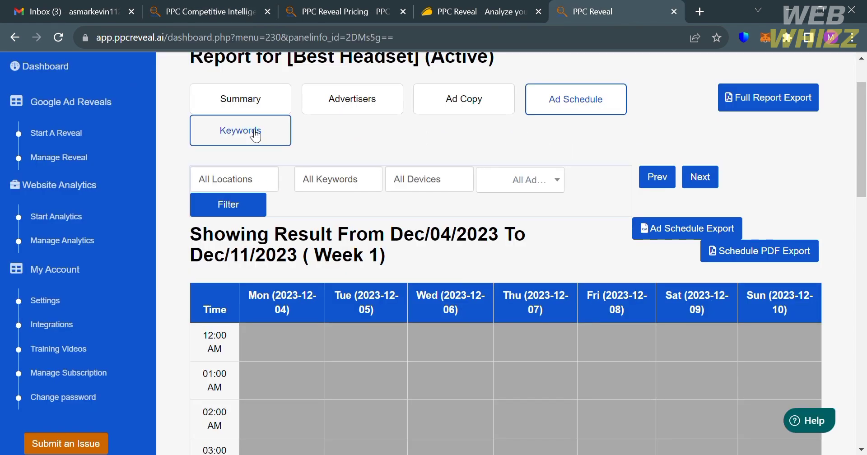
Browse the Best Headset Keywords view and its empty Number of Advertisers chart.
click(240, 129)
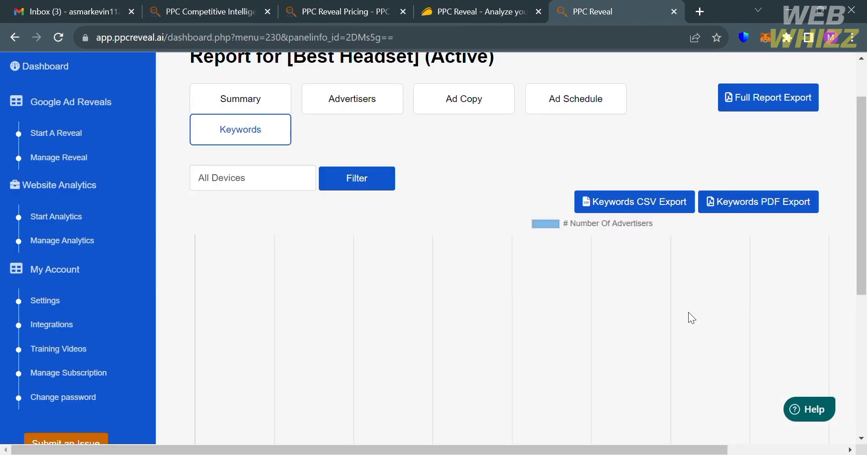
scroll(down, 3)
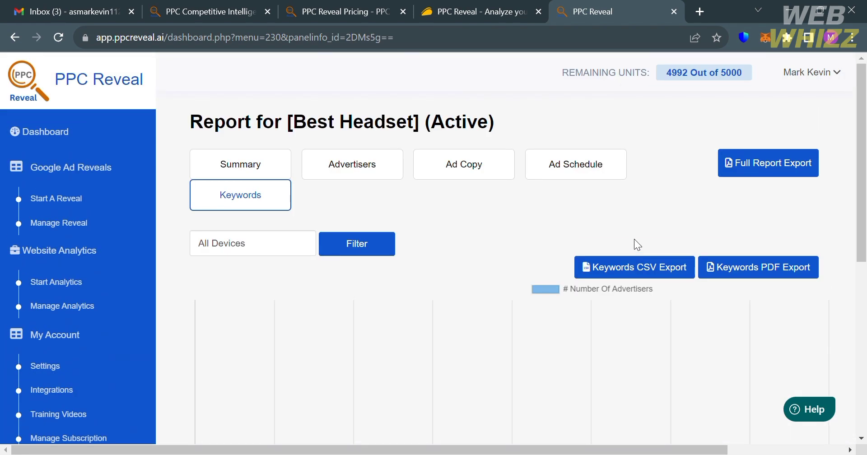
mouse_move(575, 164)
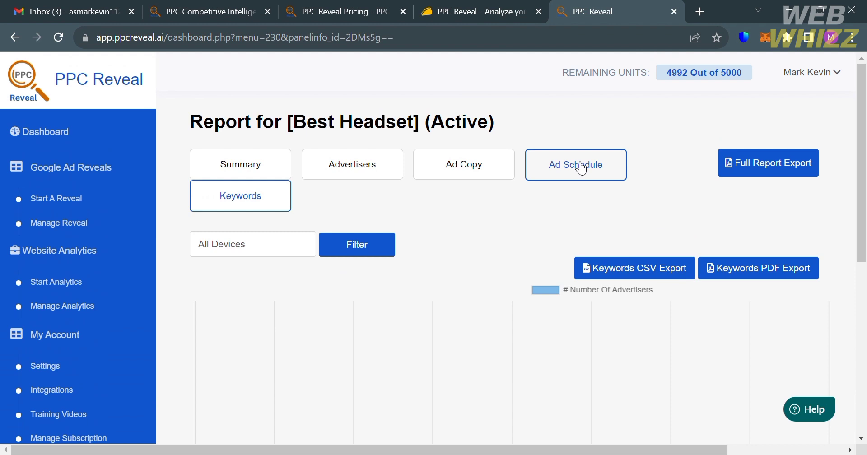
mouse_move(113, 137)
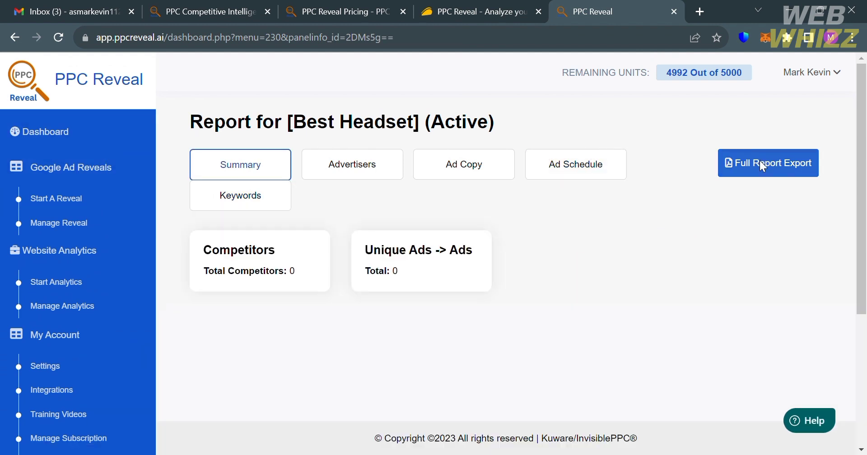
Export the Best Headset full report as a PDF and scroll to its Keywords table.
click(768, 162)
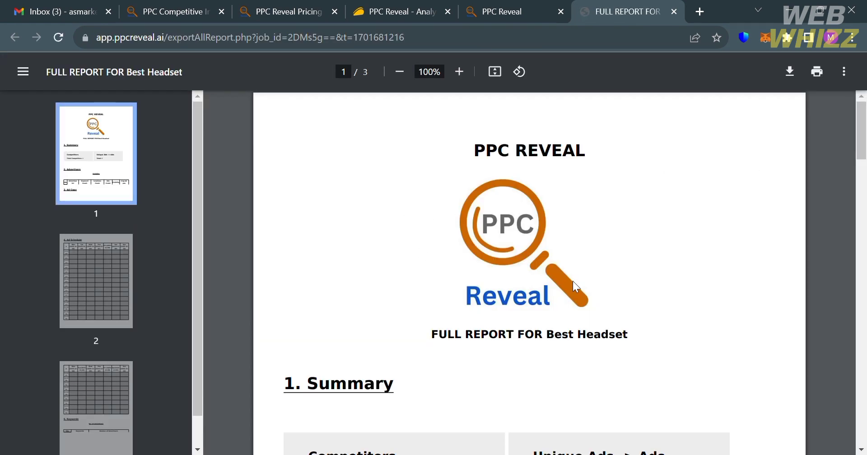
mouse_move(677, 291)
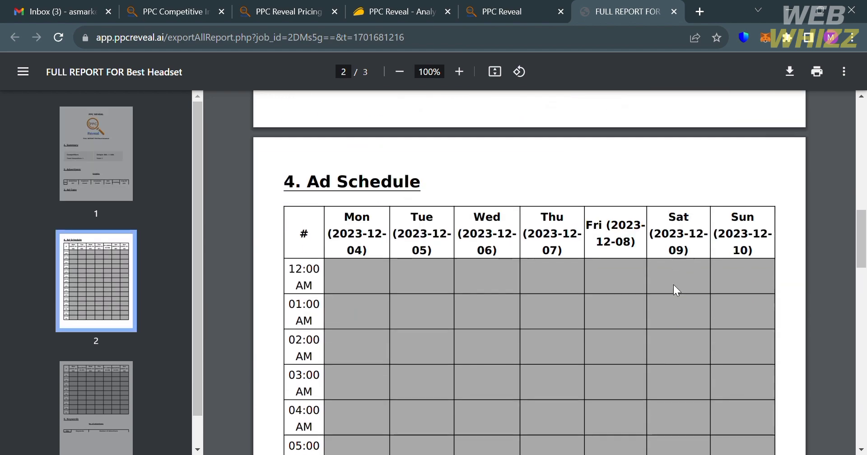
scroll(down, 3)
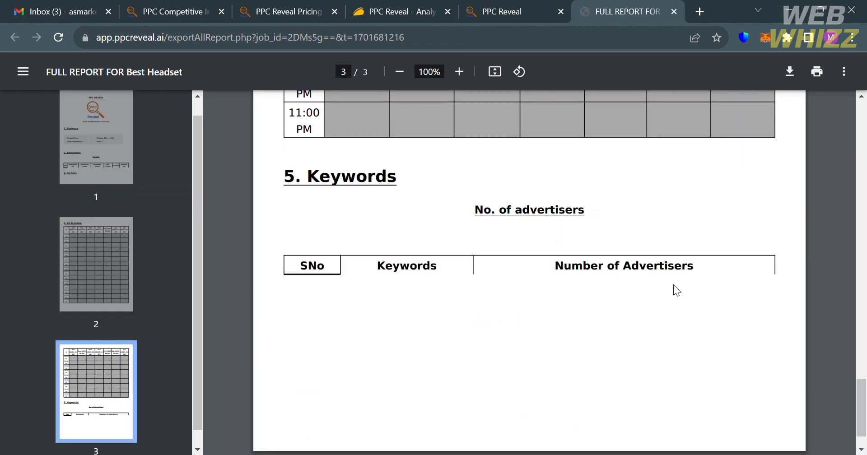